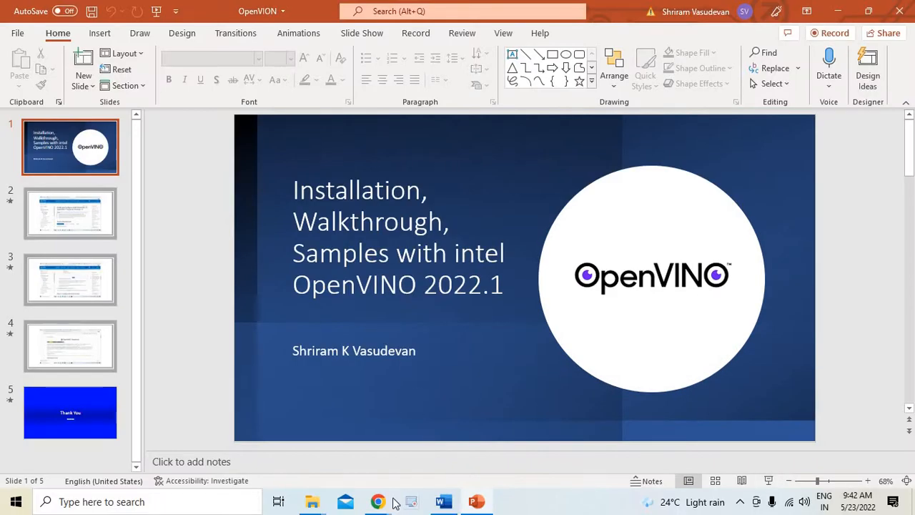
mouse_move(378, 500)
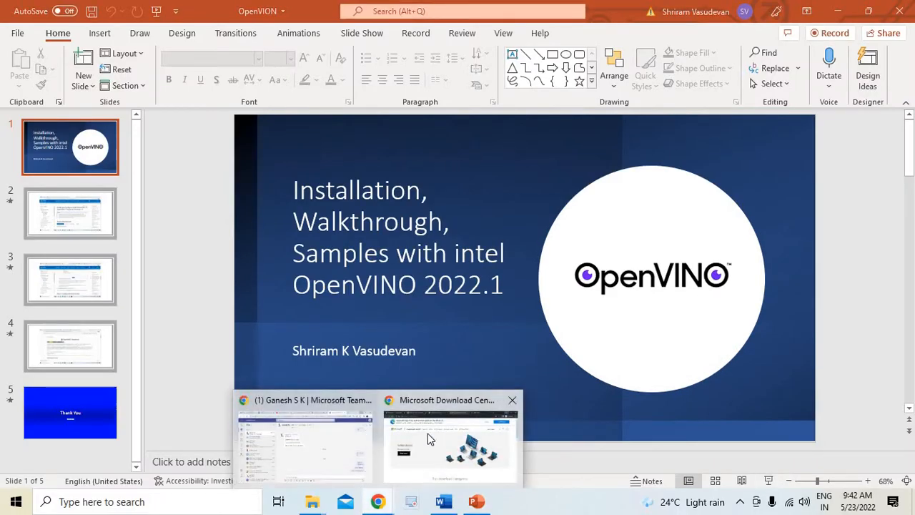
- Switch from the PowerPoint title slide to the OpenVINO downloads folder in File Explorer
click(450, 440)
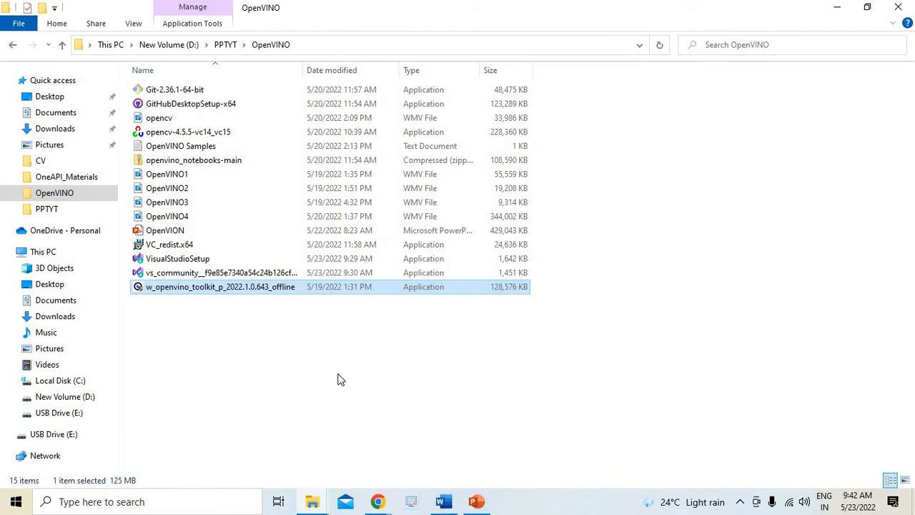
click(340, 379)
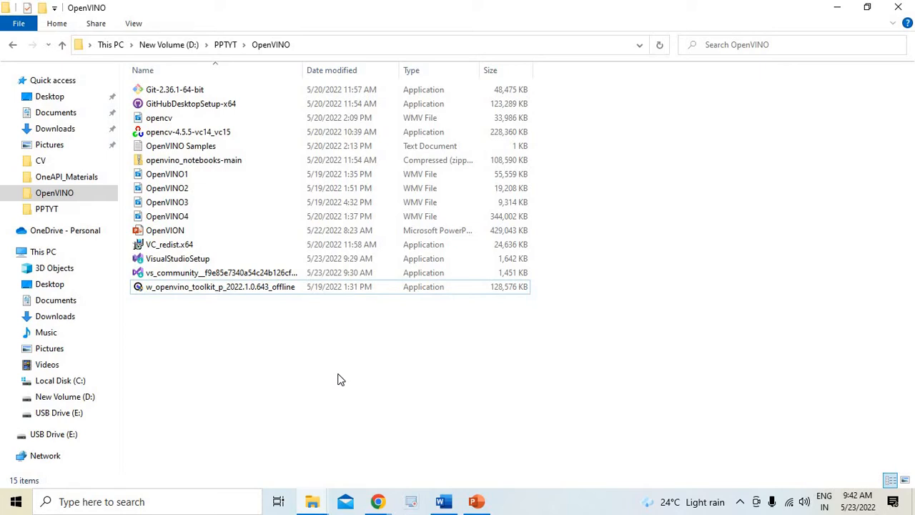
mouse_move(606, 388)
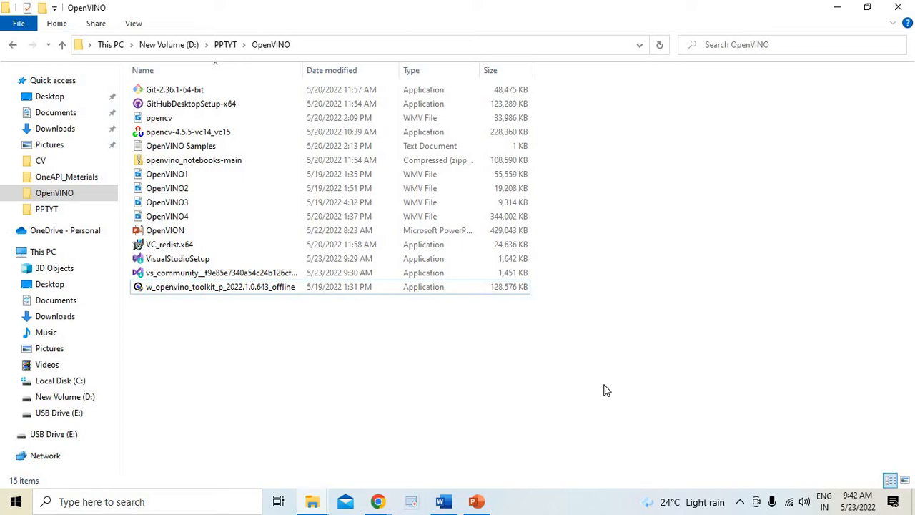
click(740, 501)
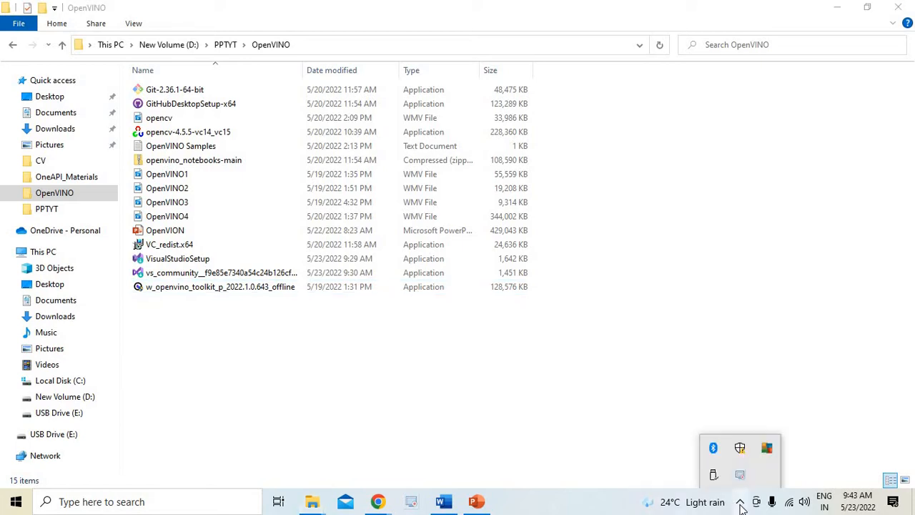
click(532, 401)
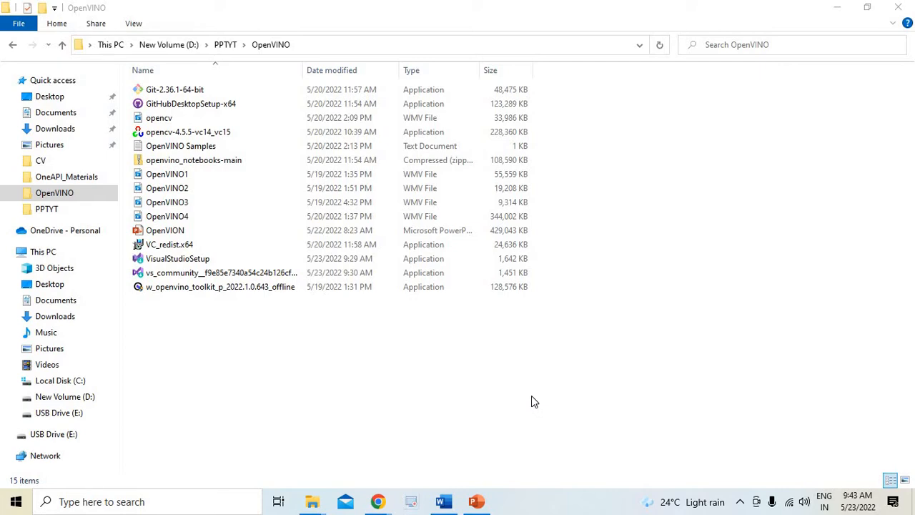
mouse_move(531, 383)
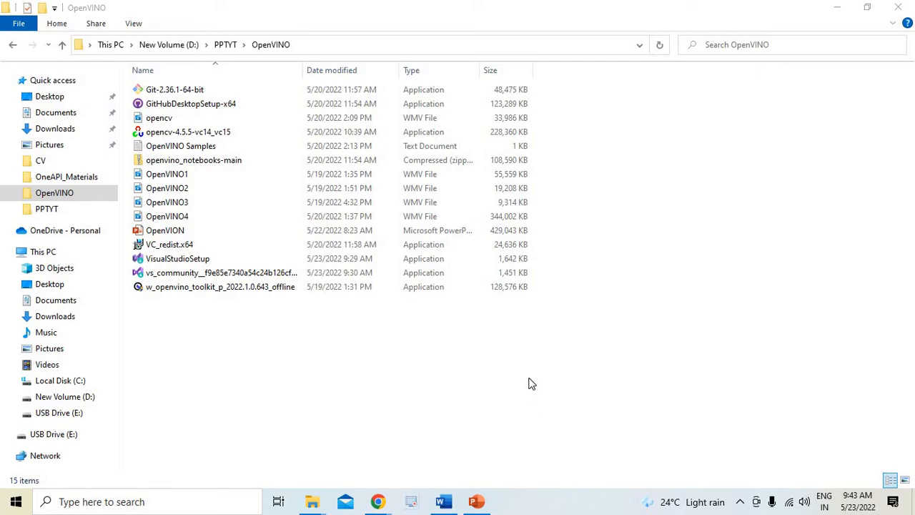
mouse_move(540, 373)
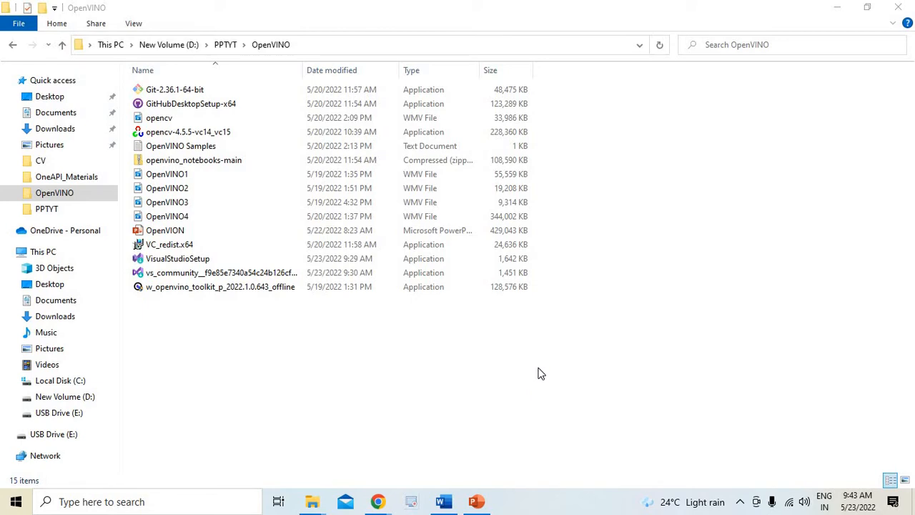
mouse_move(311, 350)
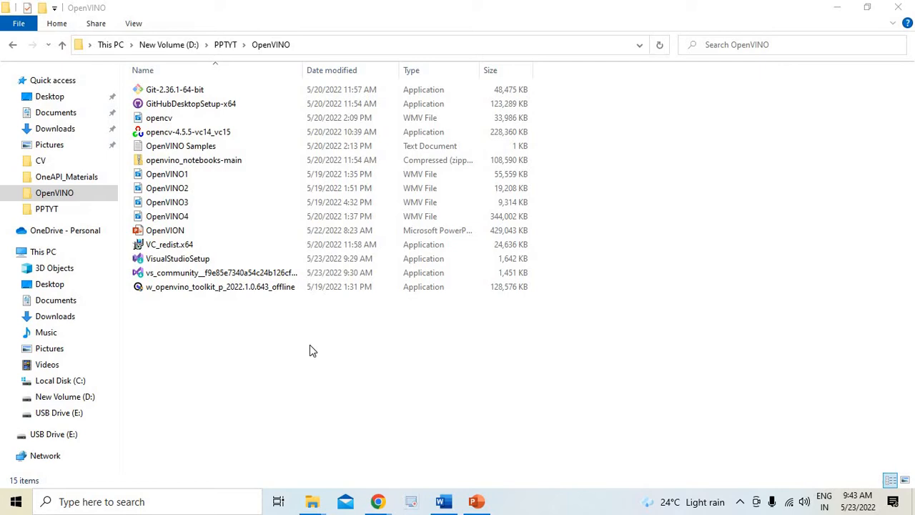
click(220, 271)
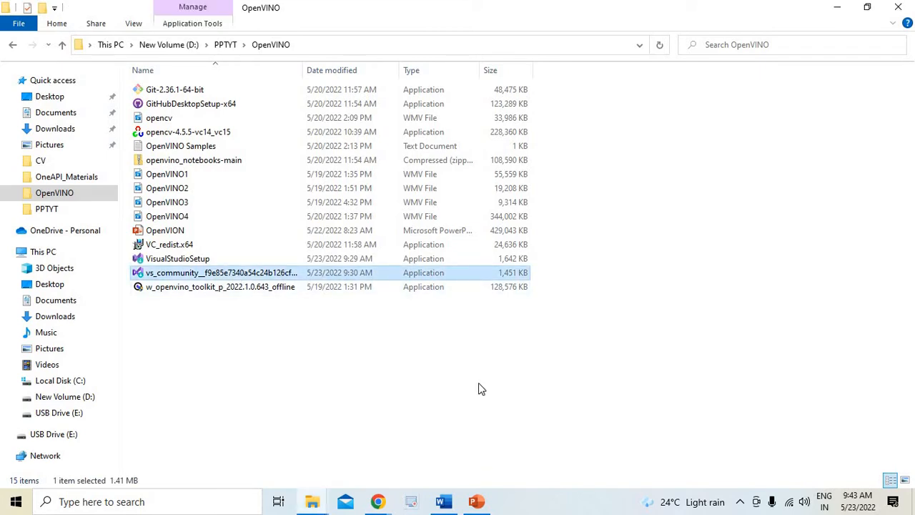
mouse_move(472, 387)
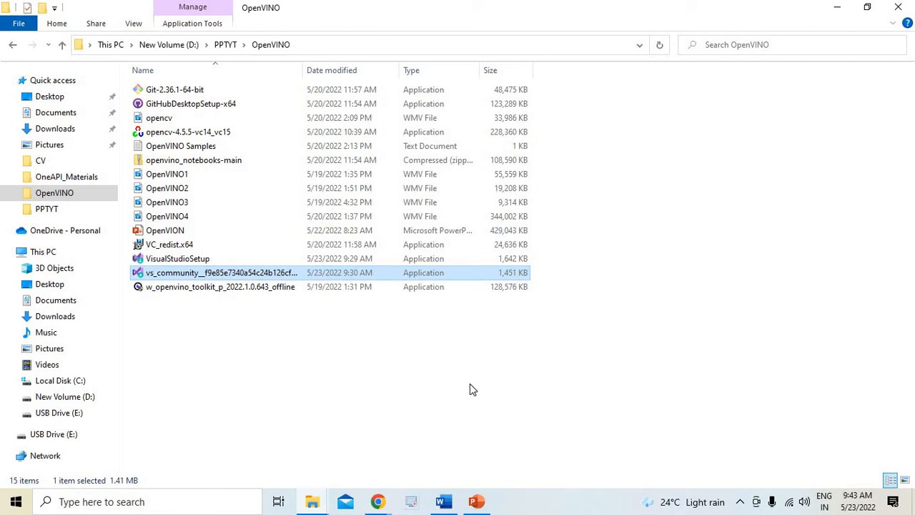
mouse_move(463, 392)
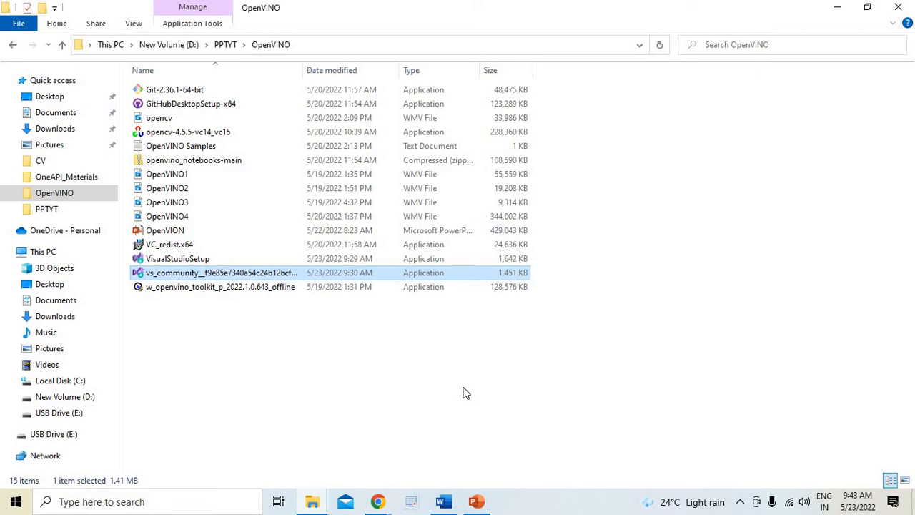
mouse_move(397, 394)
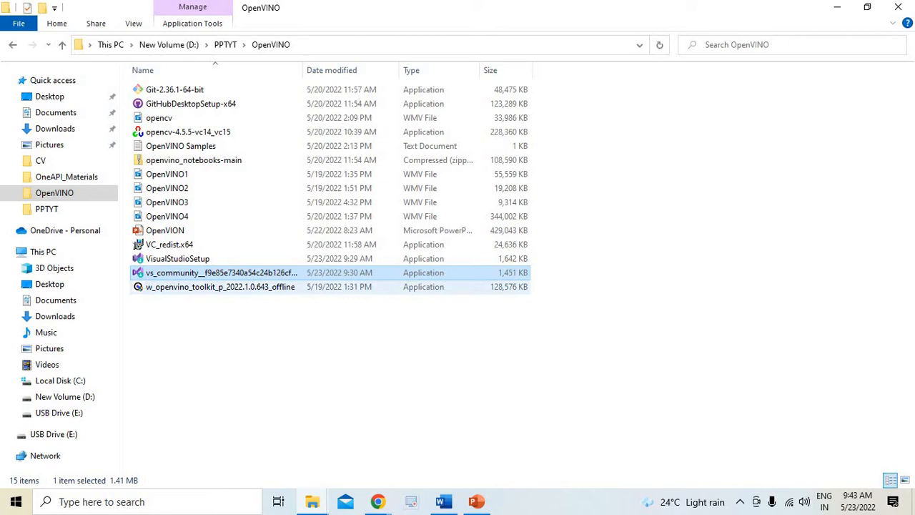
- Launch the w_openvino_toolkit_p_2022.1.0.643 offline installer and extract it to the default folder
double_click(221, 286)
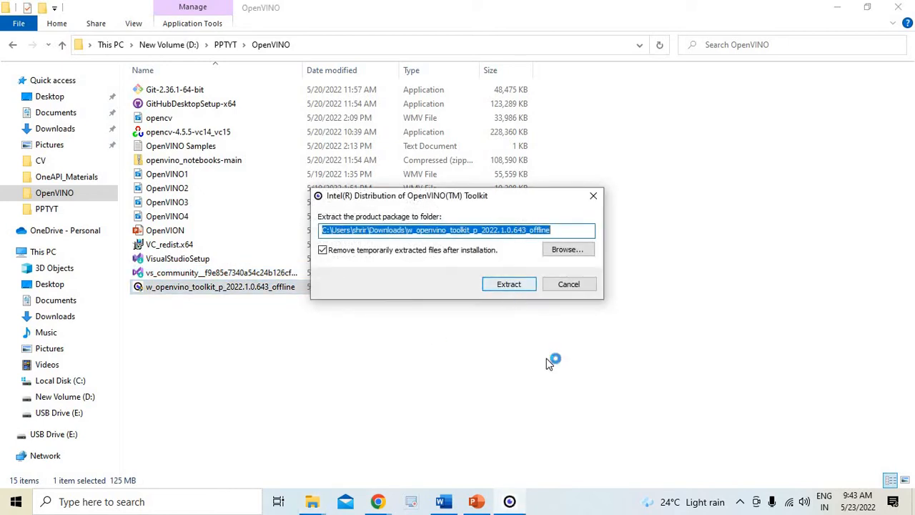
click(509, 283)
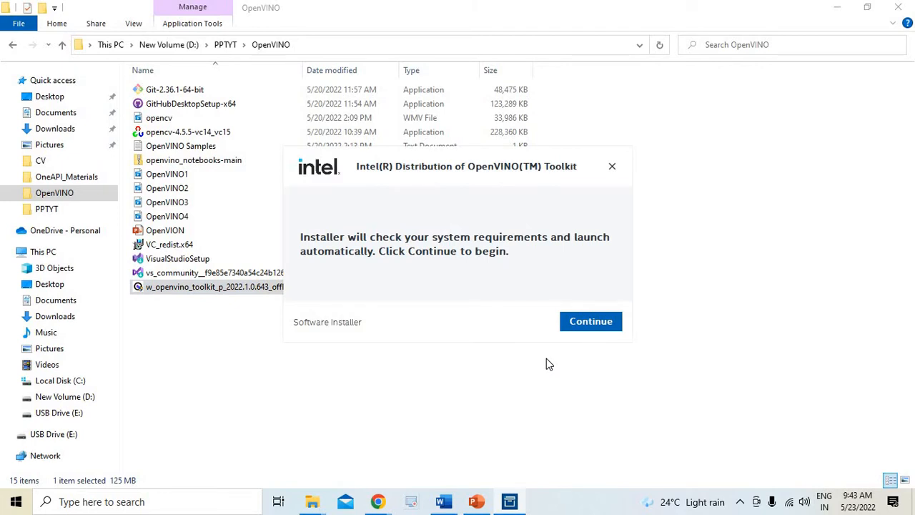
mouse_move(599, 325)
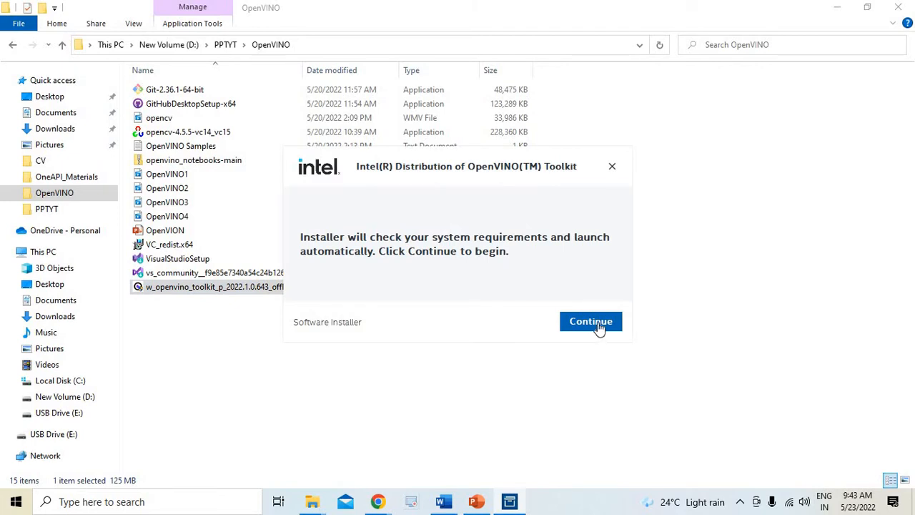
- Run the system check, accept the license terms and continue with the Recommended Installation
click(590, 321)
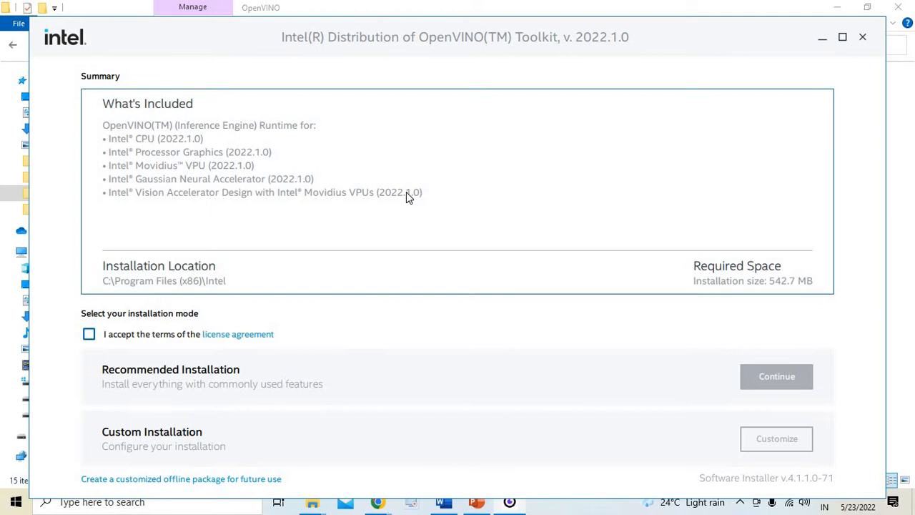
mouse_move(211, 129)
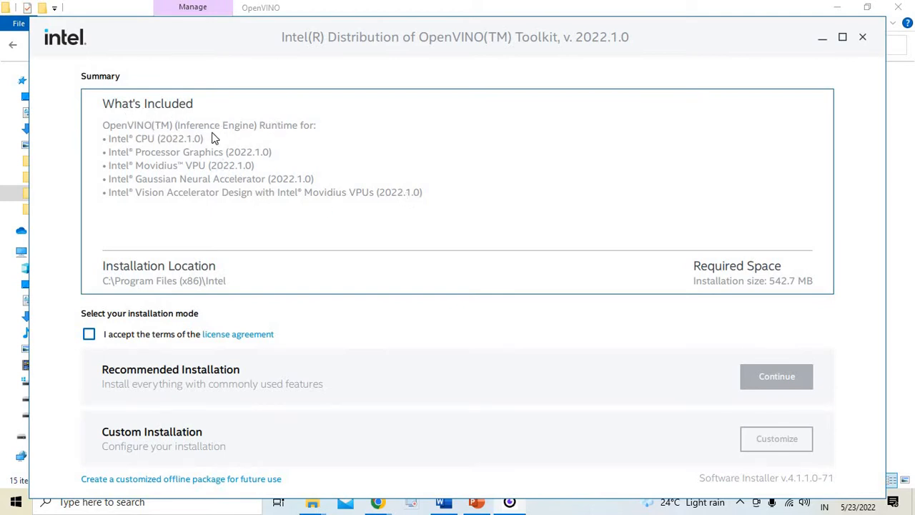
mouse_move(279, 132)
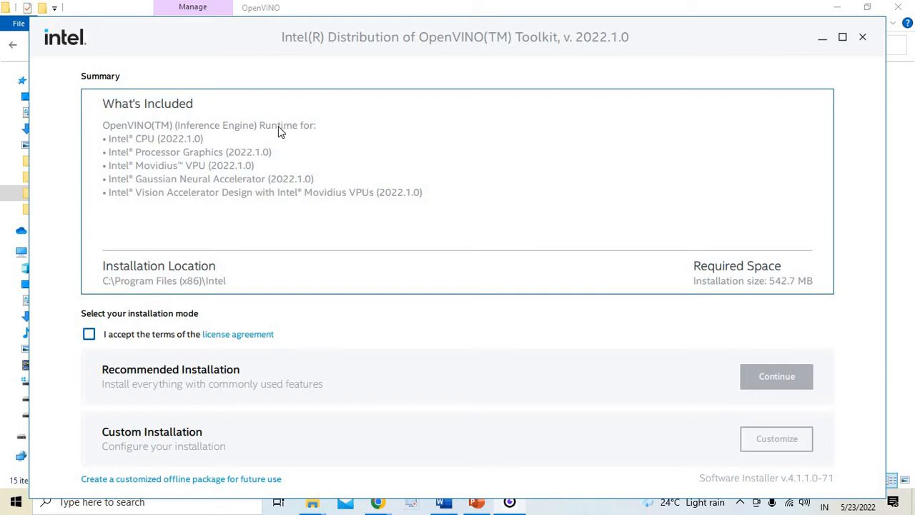
mouse_move(228, 154)
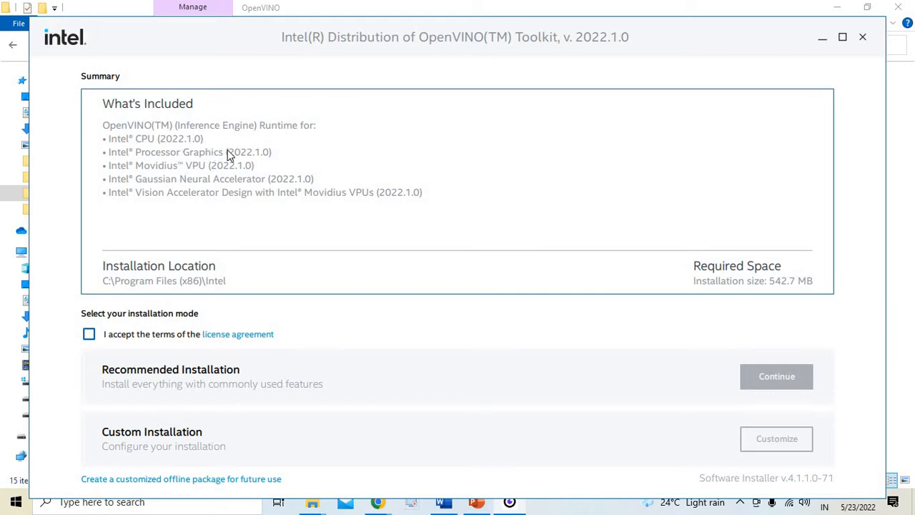
mouse_move(179, 200)
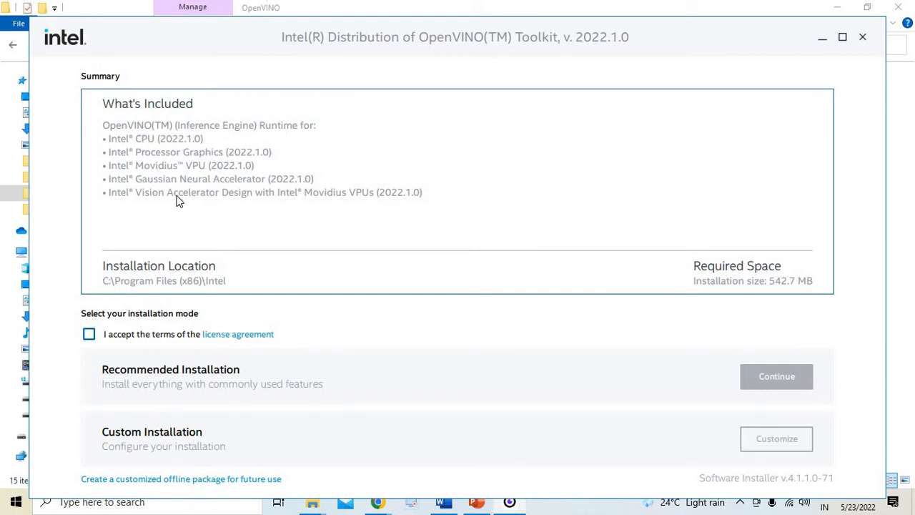
mouse_move(237, 206)
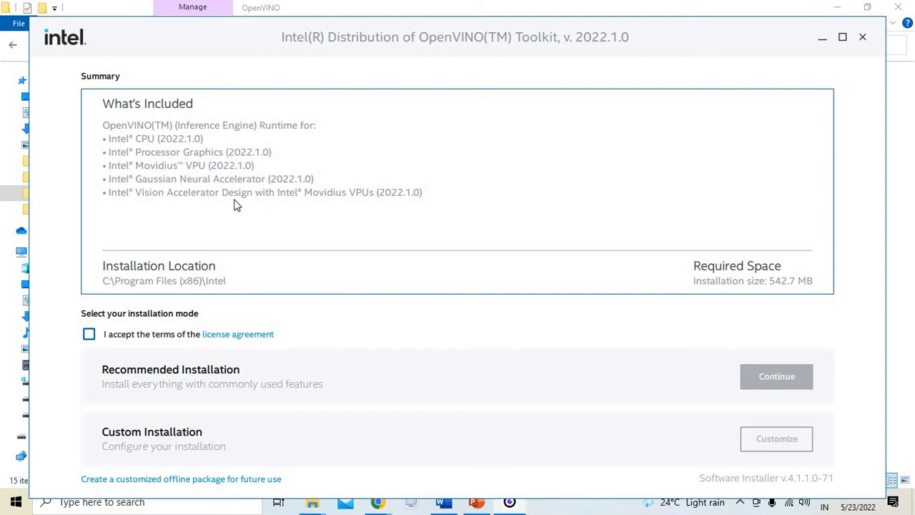
mouse_move(406, 200)
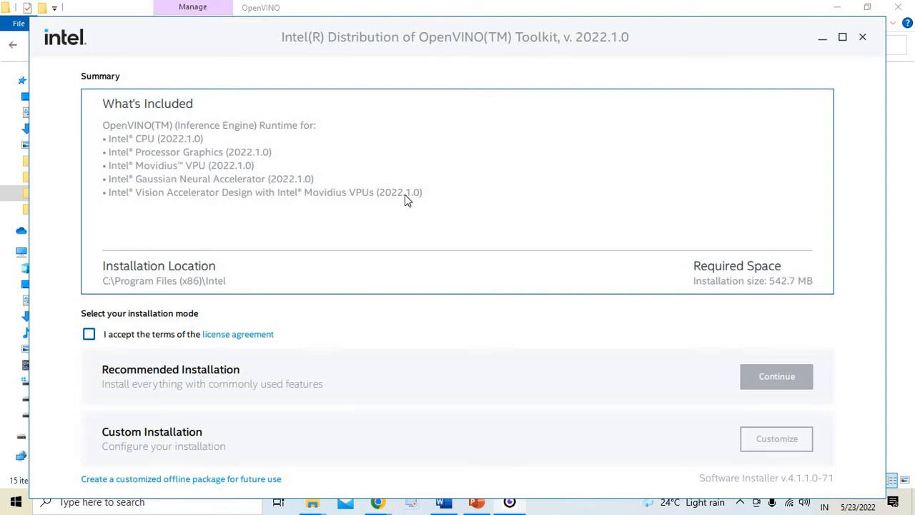
mouse_move(271, 256)
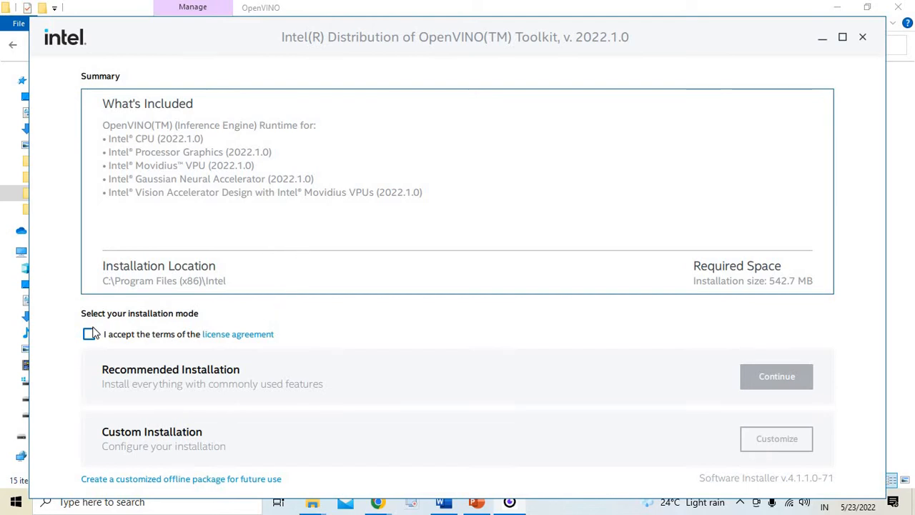
click(88, 334)
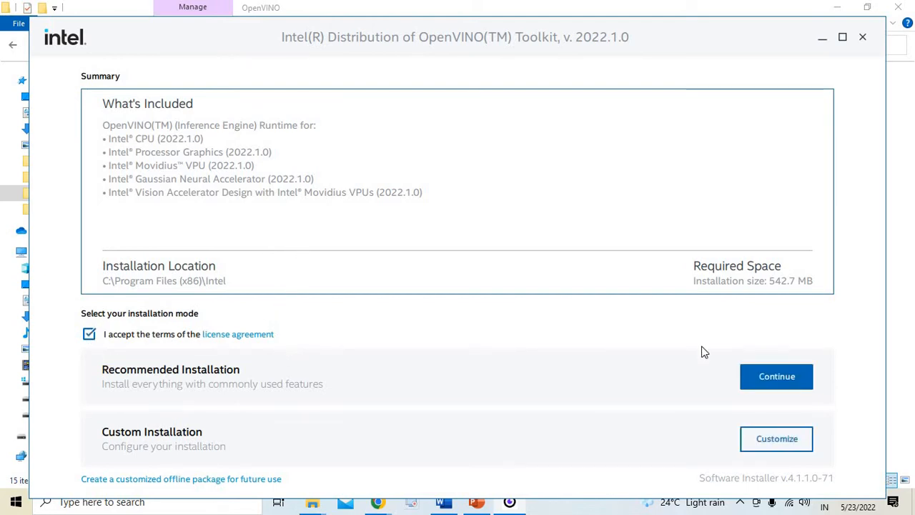
mouse_move(379, 359)
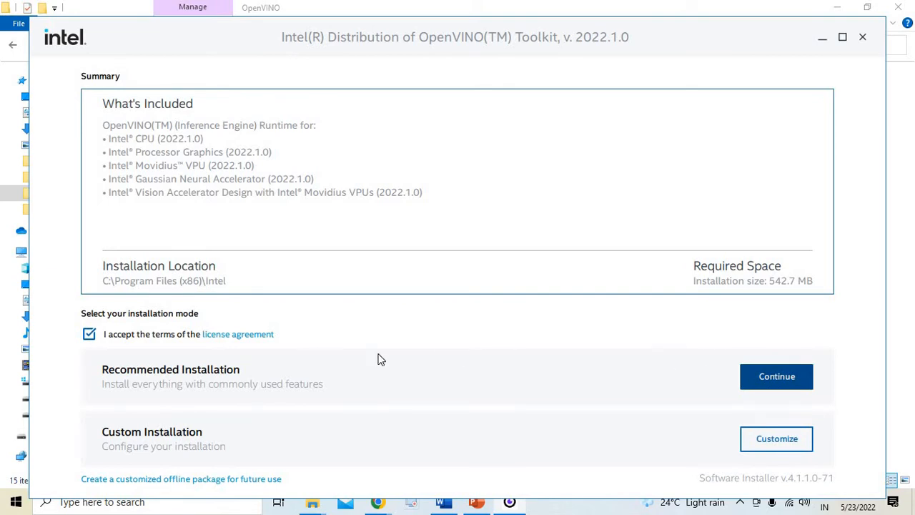
click(776, 376)
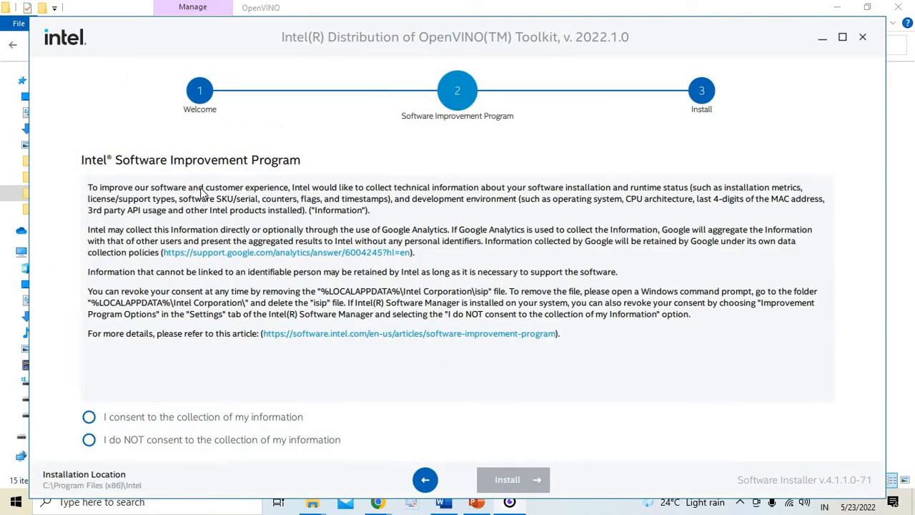
mouse_move(129, 420)
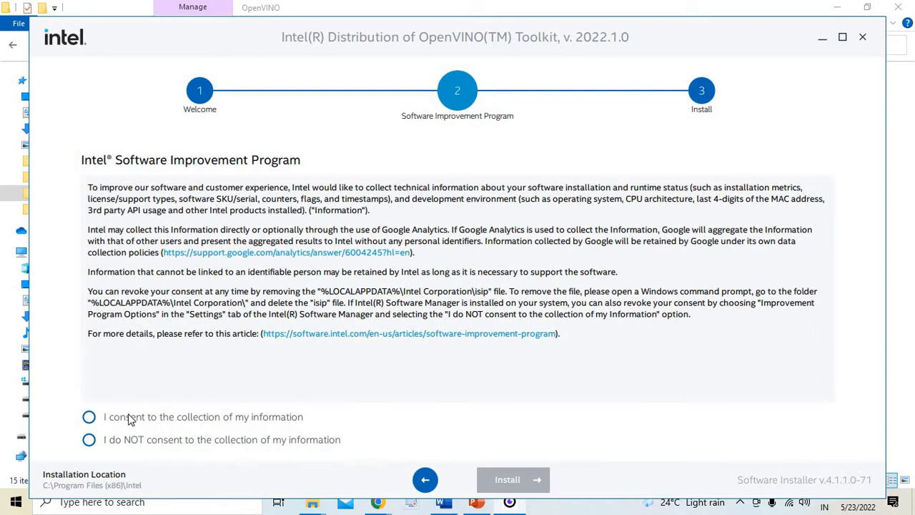
- Consent to information collection and proceed, reaching the missing CMake 3.10 warning
click(89, 417)
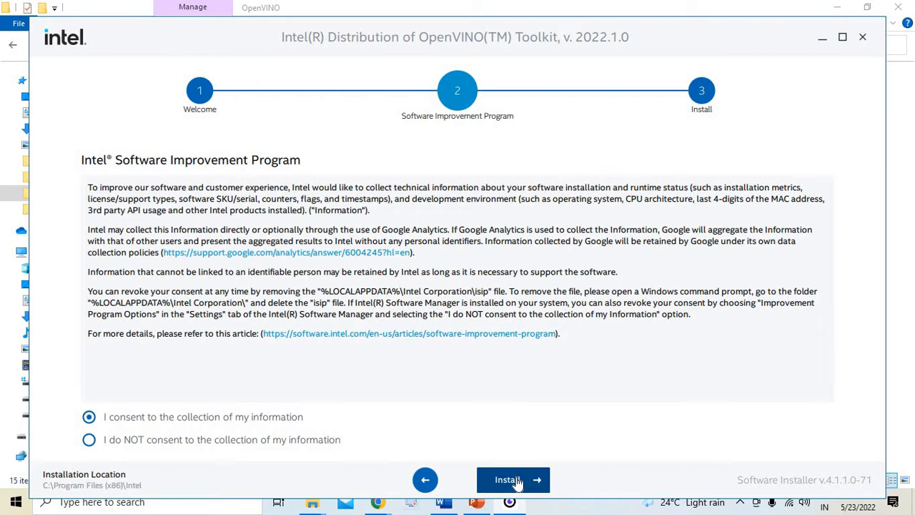
click(512, 480)
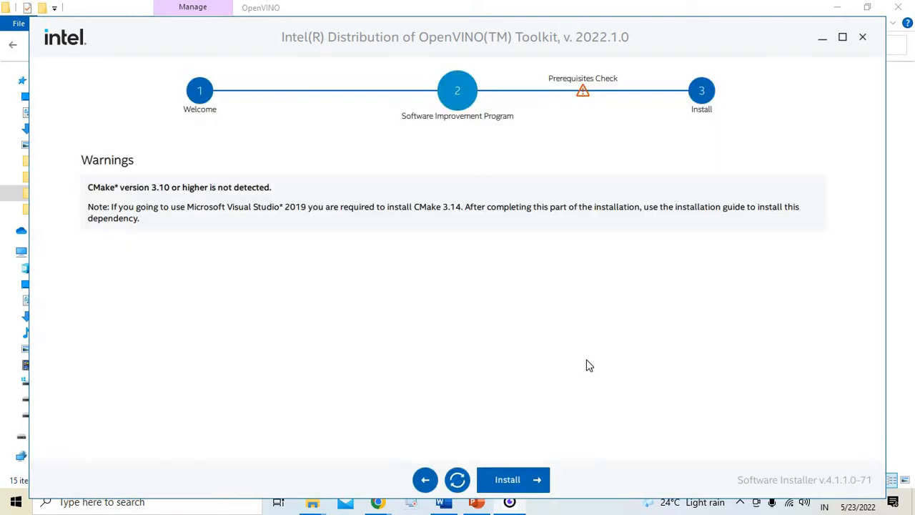
mouse_move(116, 208)
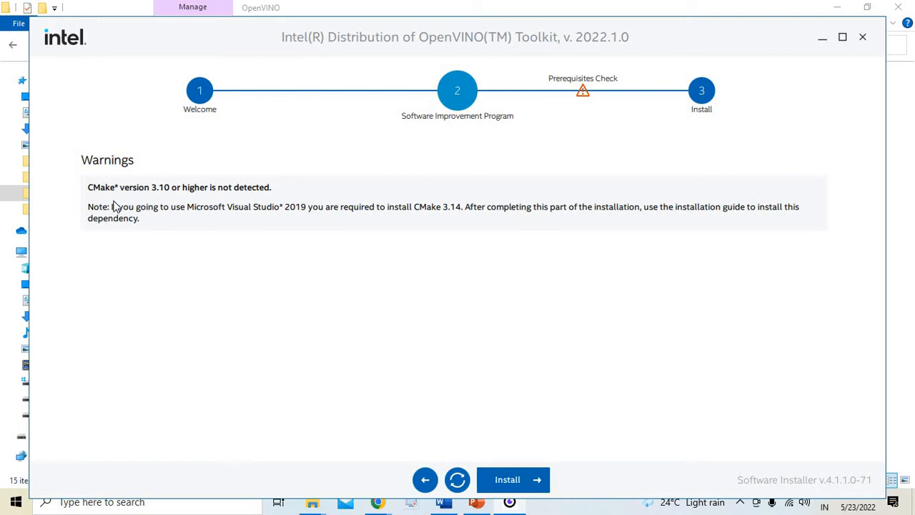
mouse_move(179, 200)
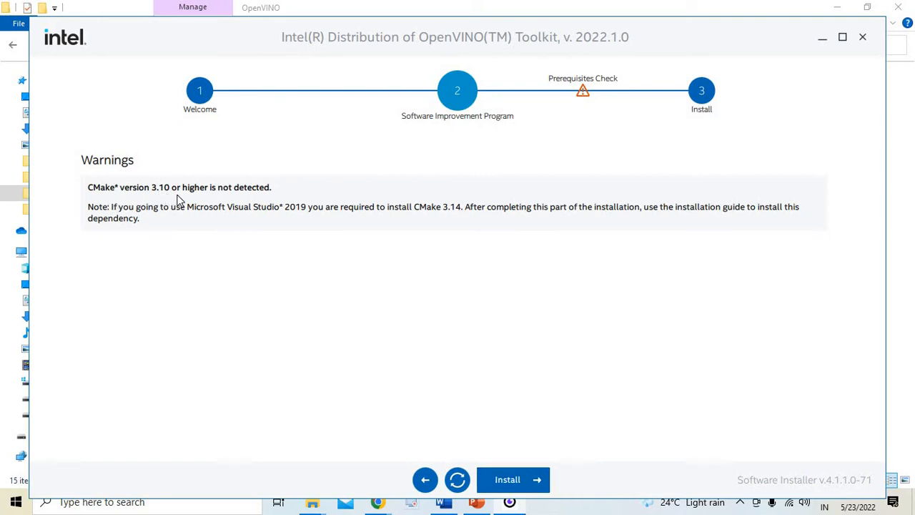
mouse_move(237, 220)
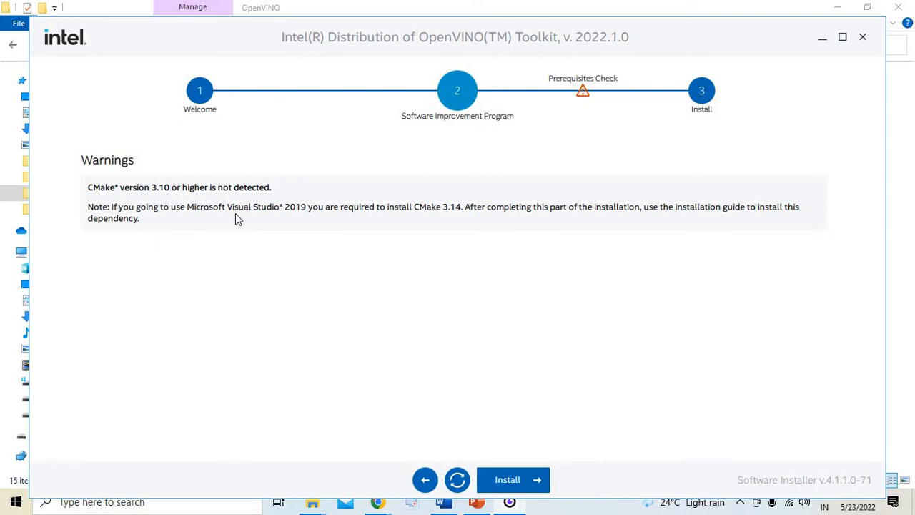
mouse_move(193, 200)
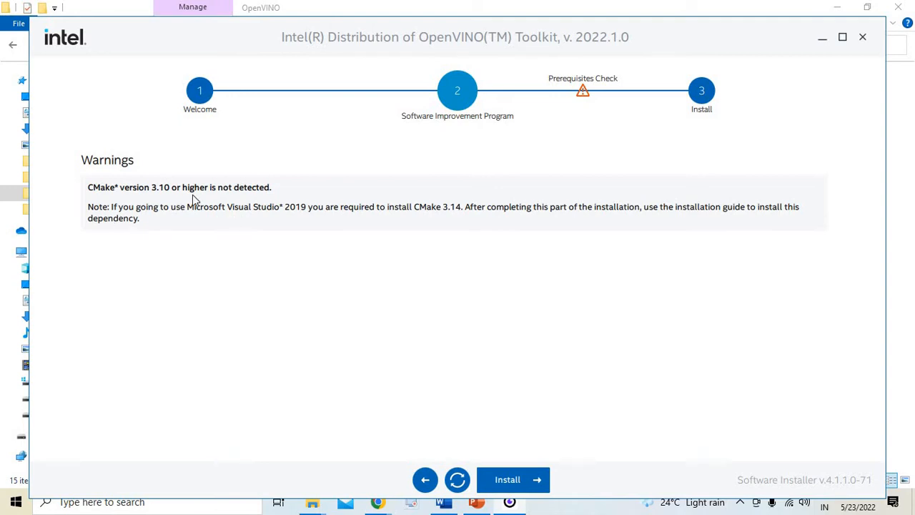
mouse_move(626, 231)
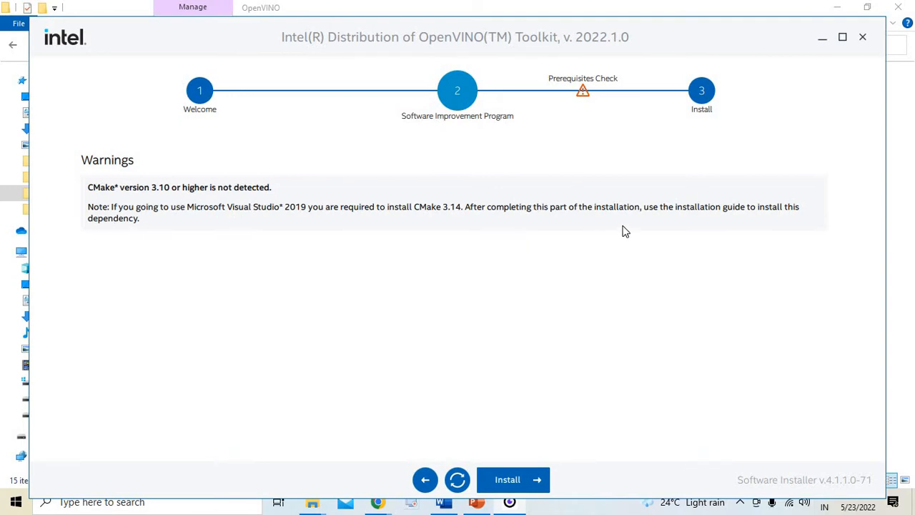
mouse_move(678, 226)
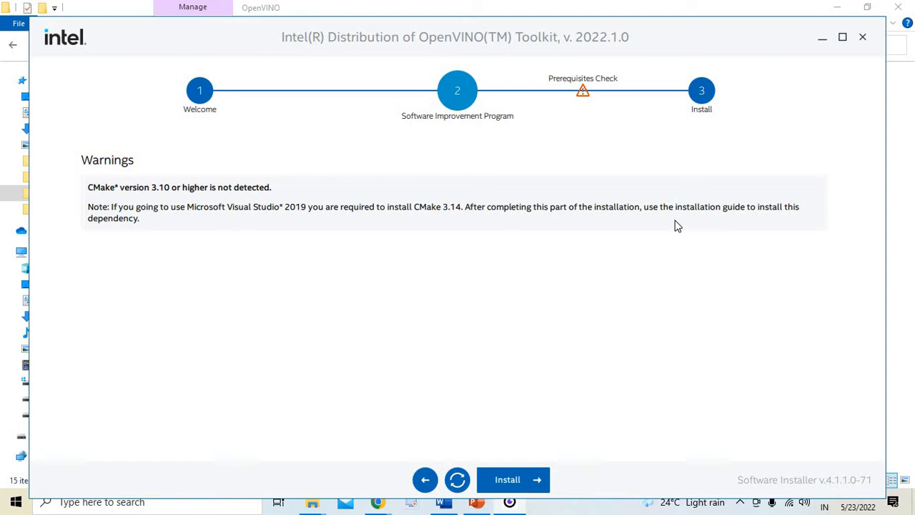
mouse_move(121, 223)
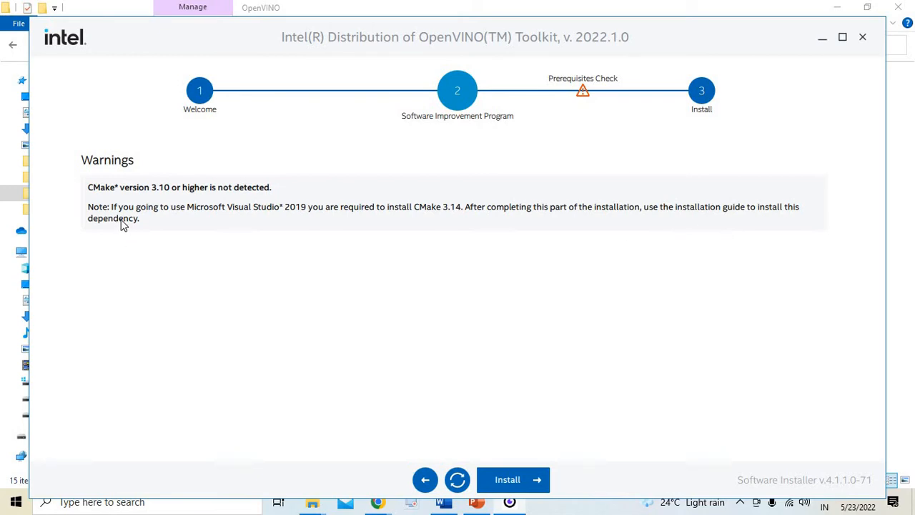
mouse_move(174, 207)
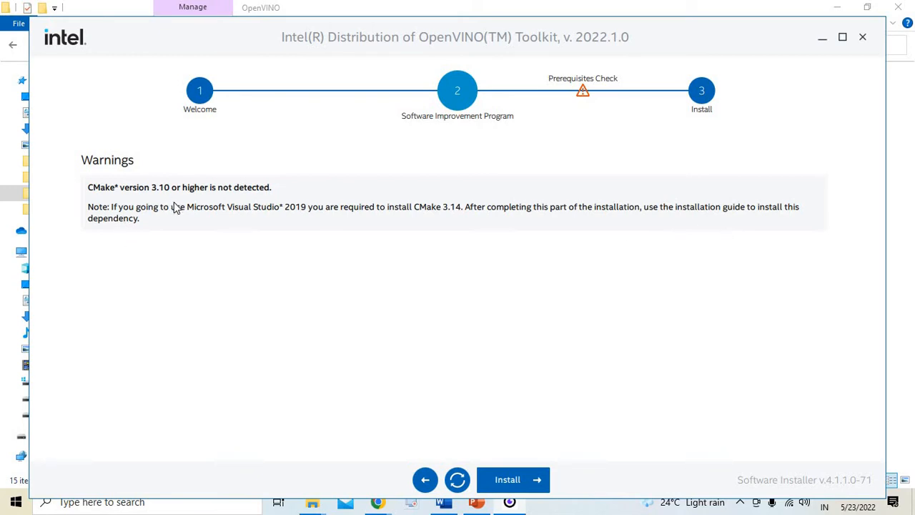
mouse_move(352, 217)
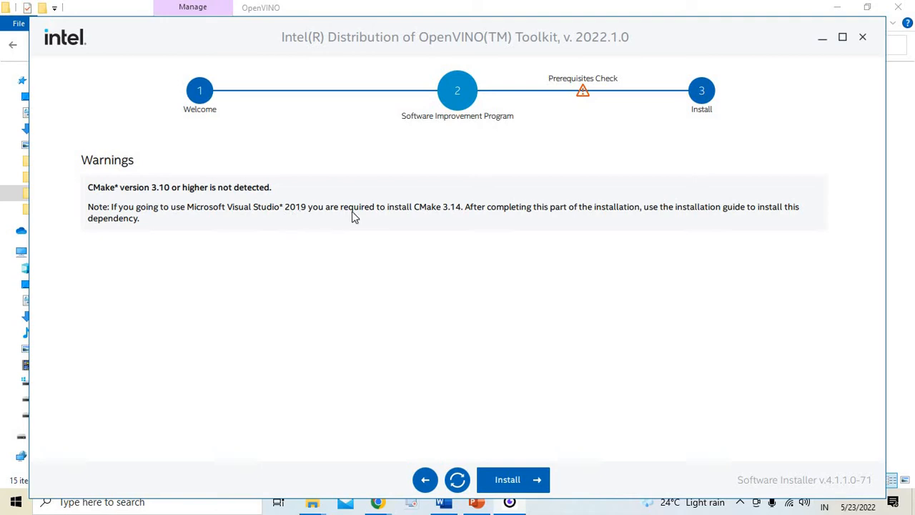
mouse_move(455, 220)
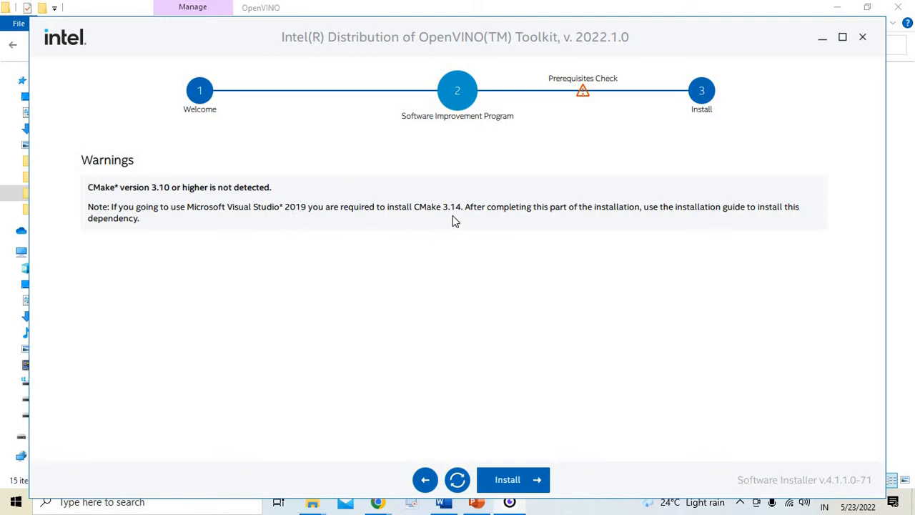
mouse_move(466, 228)
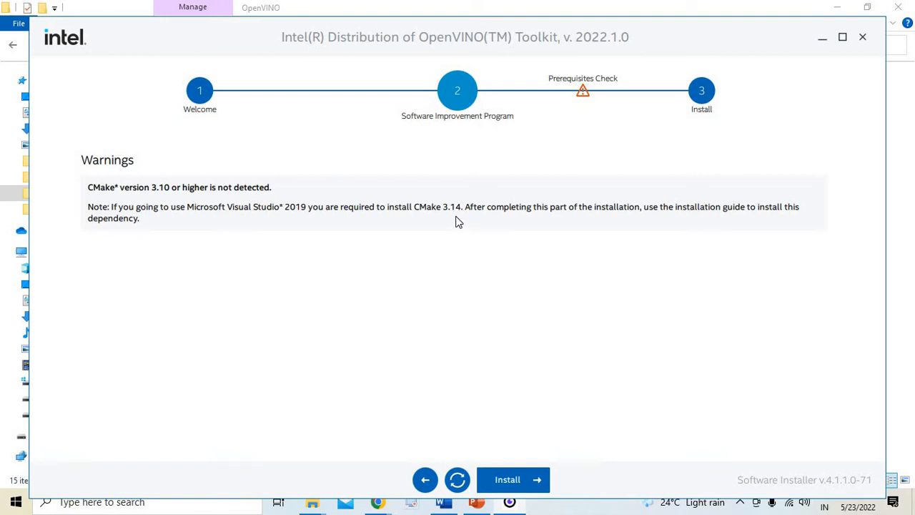
mouse_move(461, 257)
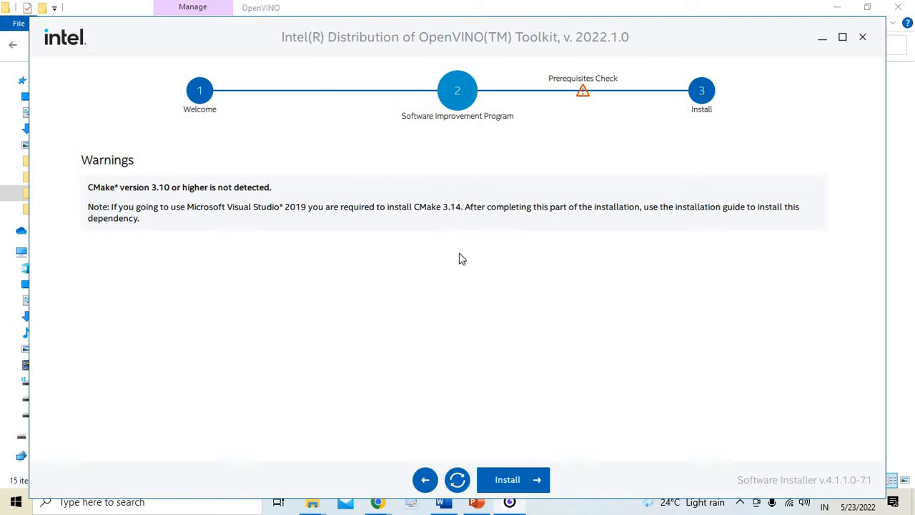
mouse_move(442, 234)
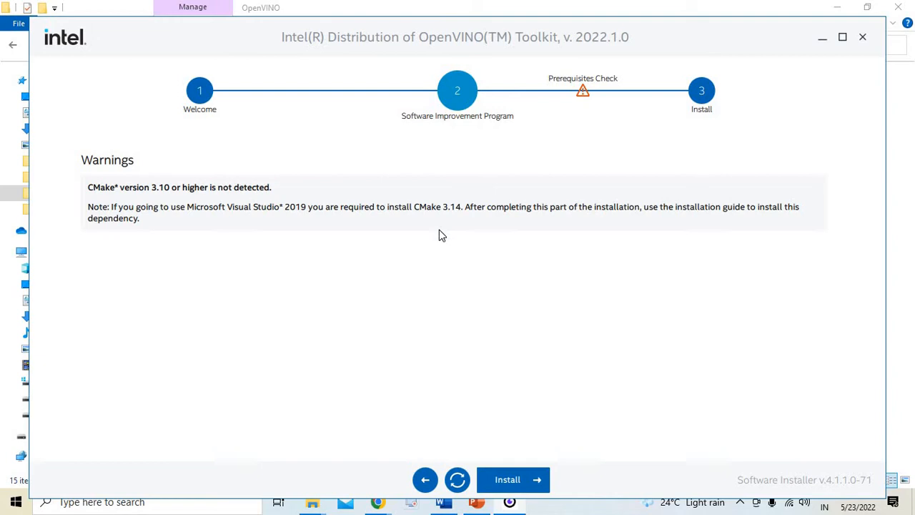
mouse_move(513, 479)
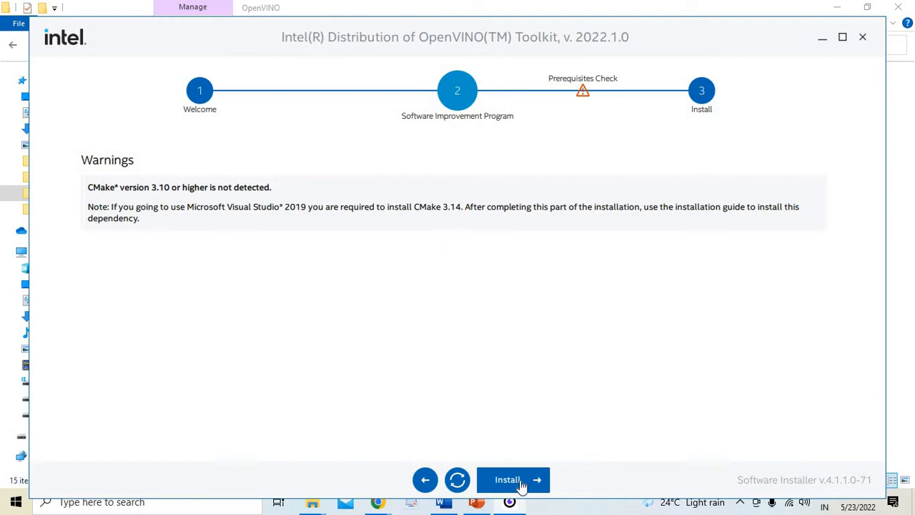
- Install OpenVINO Toolkit 2022.1.0 despite the CMake warning and finish the installer
click(512, 479)
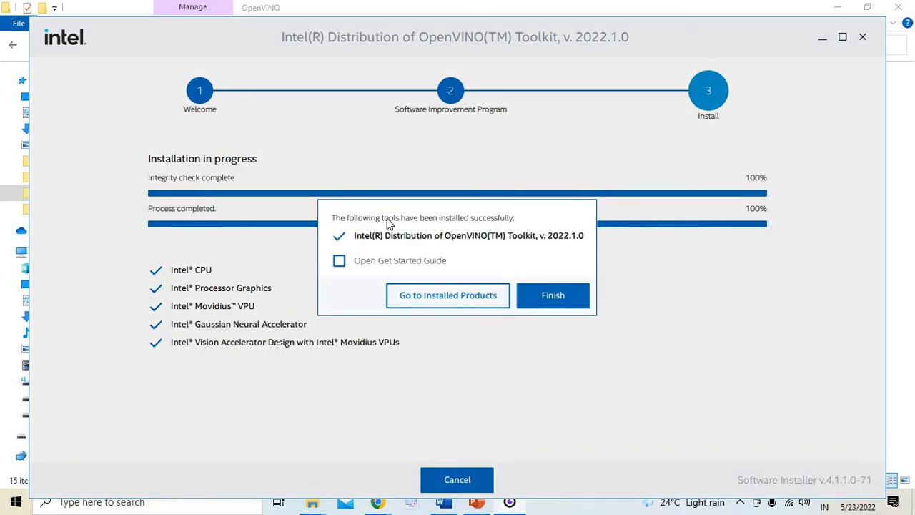
mouse_move(448, 227)
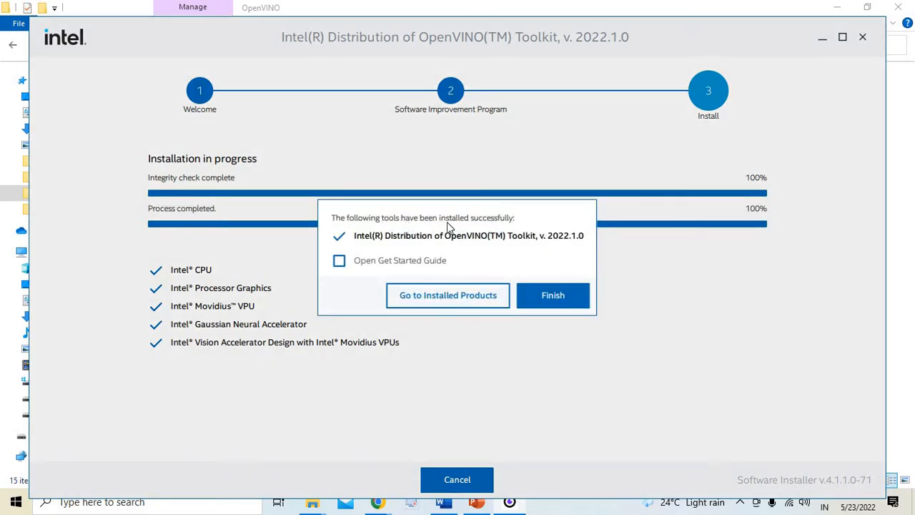
mouse_move(526, 251)
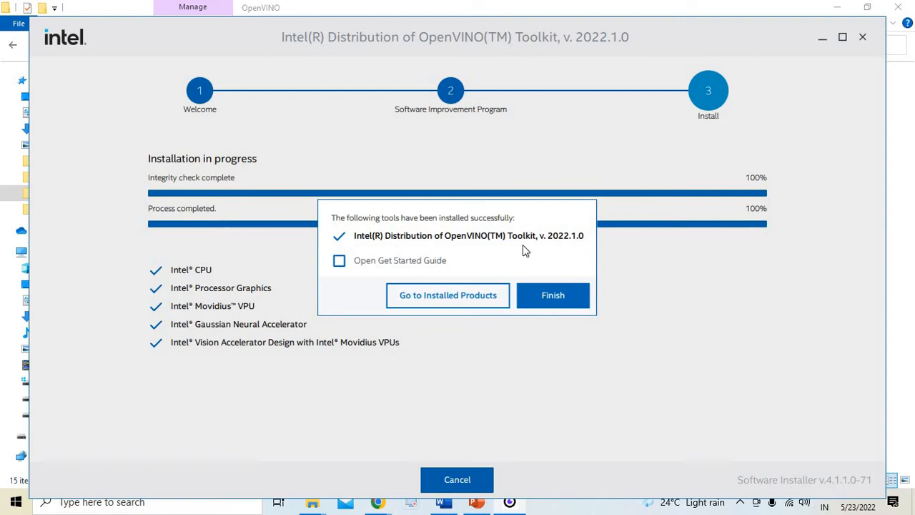
mouse_move(583, 249)
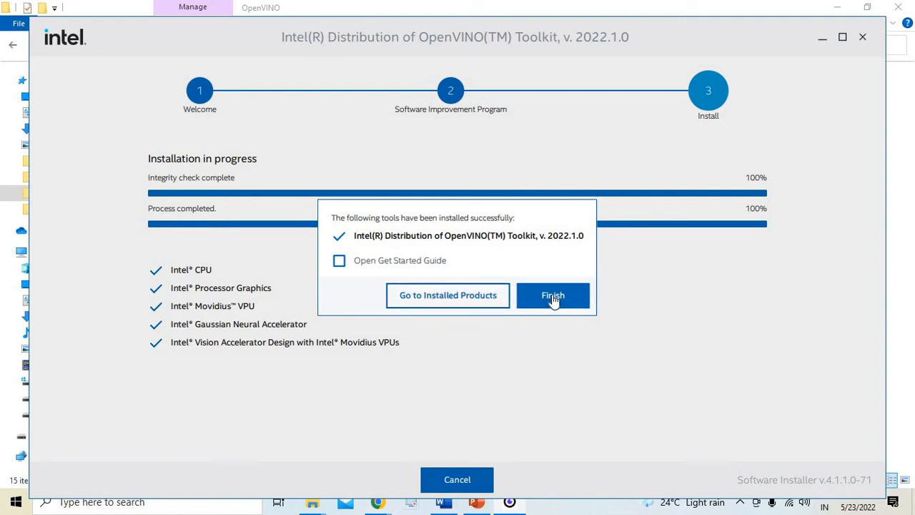
click(552, 294)
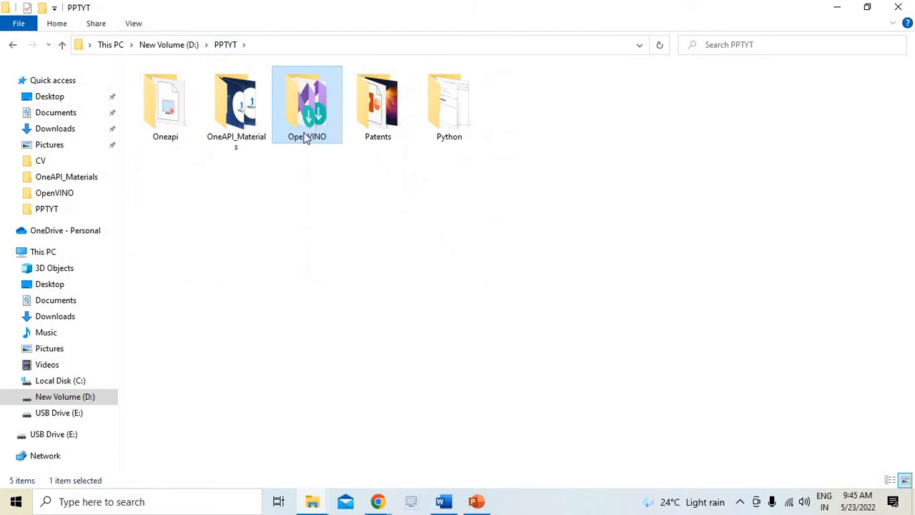
- Reopen the OpenVINO installers folder in D:\PPTYT and bring up the OpenVINO Notebooks README
double_click(306, 103)
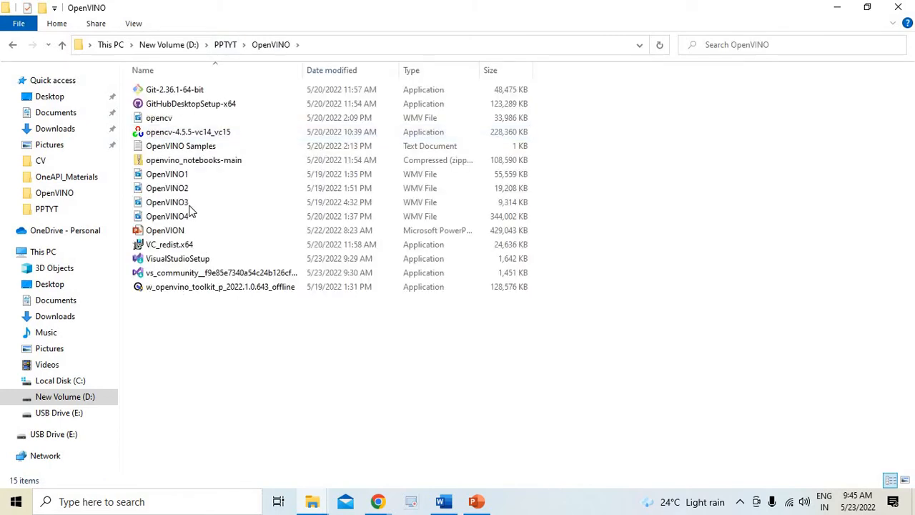
click(167, 216)
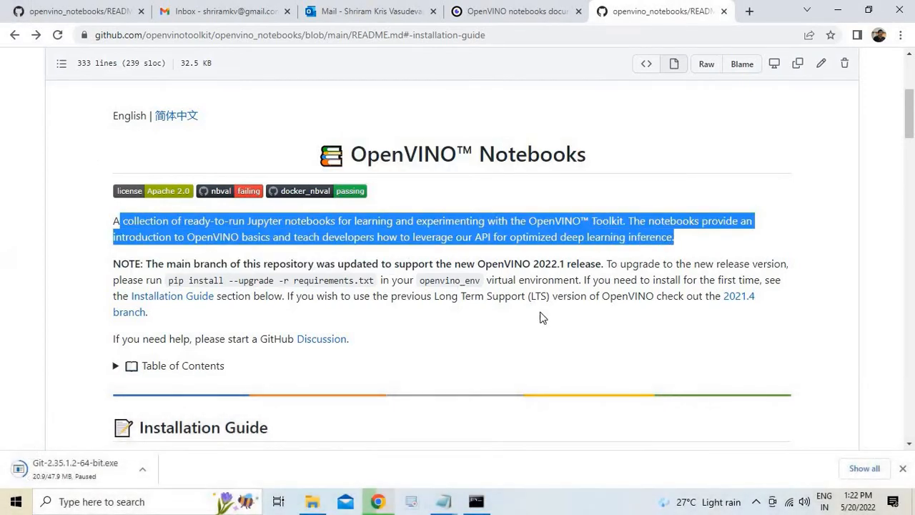
- Open the Windows installation guide from the README and bring up the computer's System information
scroll(down, 3)
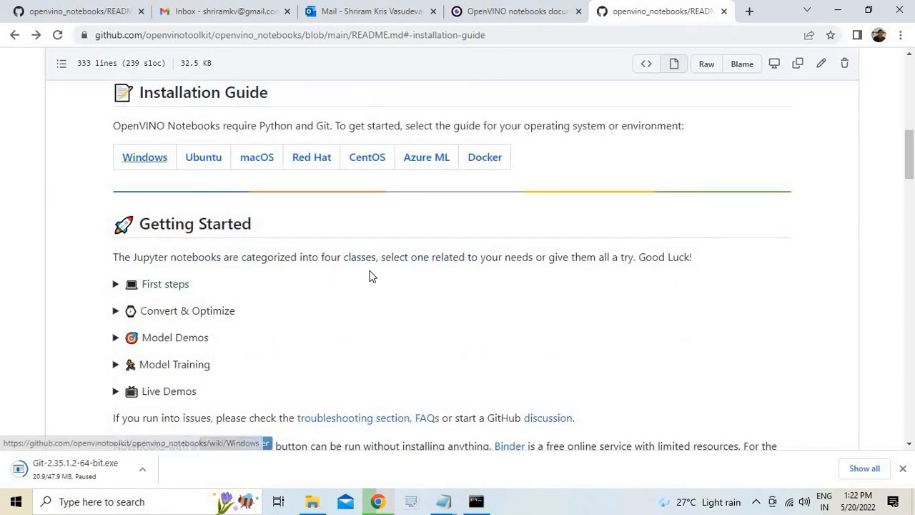
click(145, 156)
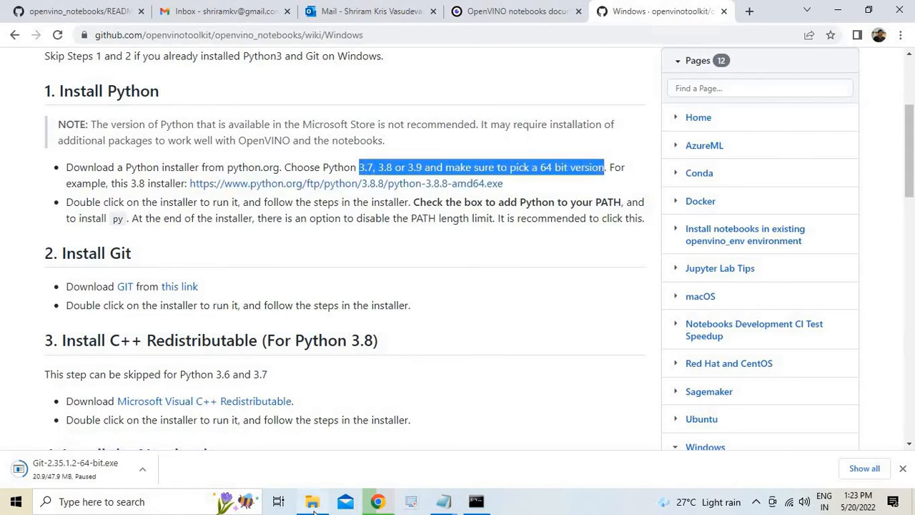
click(311, 500)
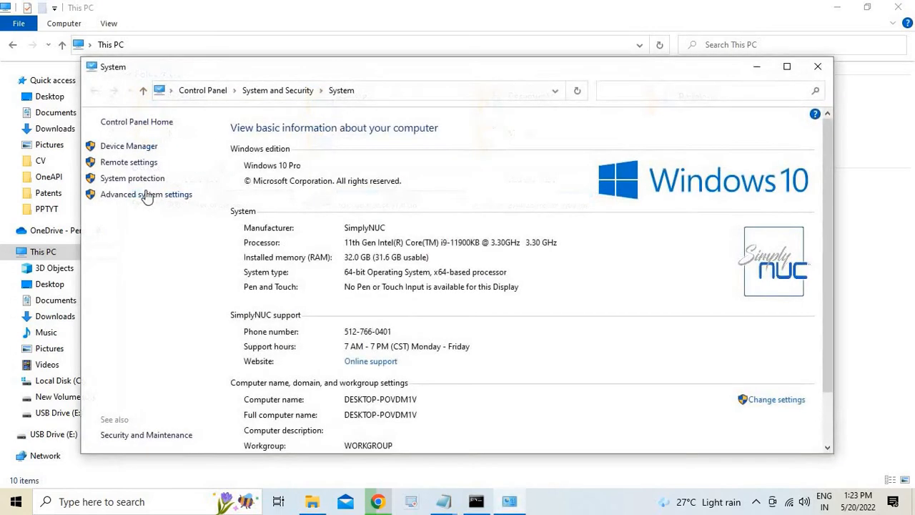
- Review the Environment Variables via Advanced system settings, then close the dialogs
click(146, 194)
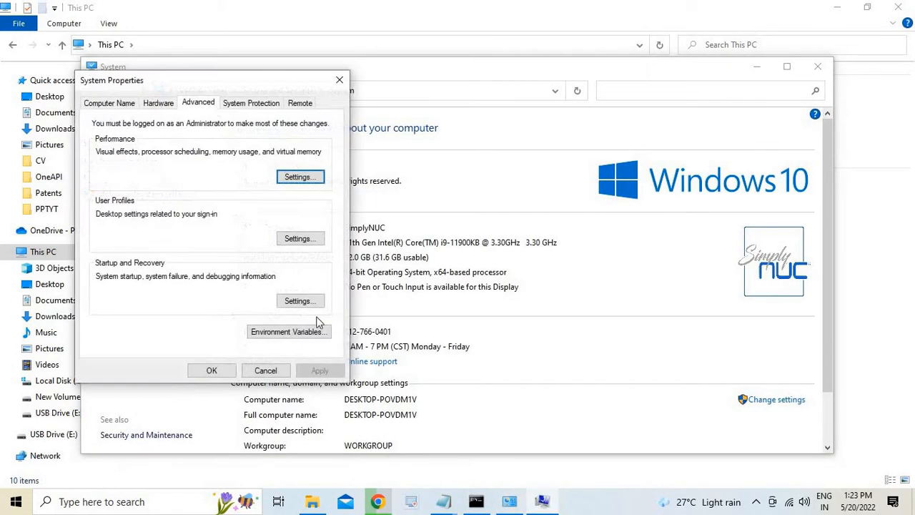
click(289, 332)
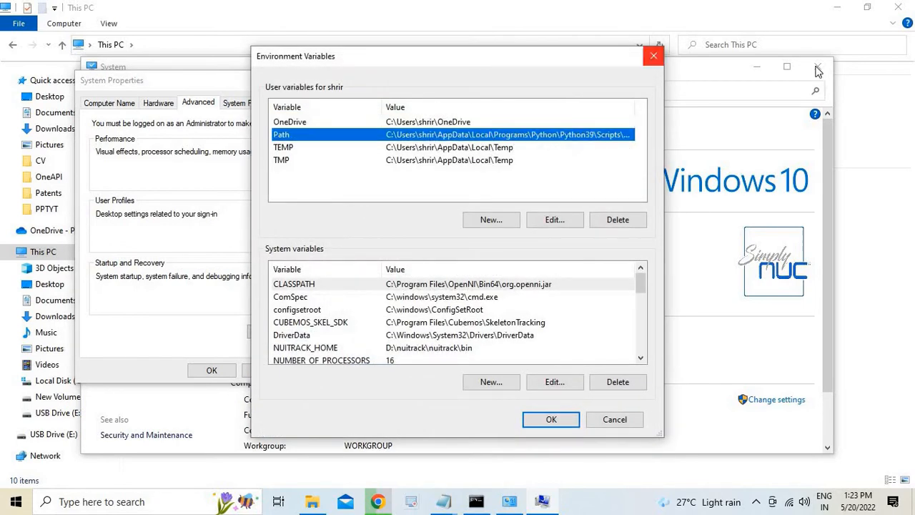
click(652, 55)
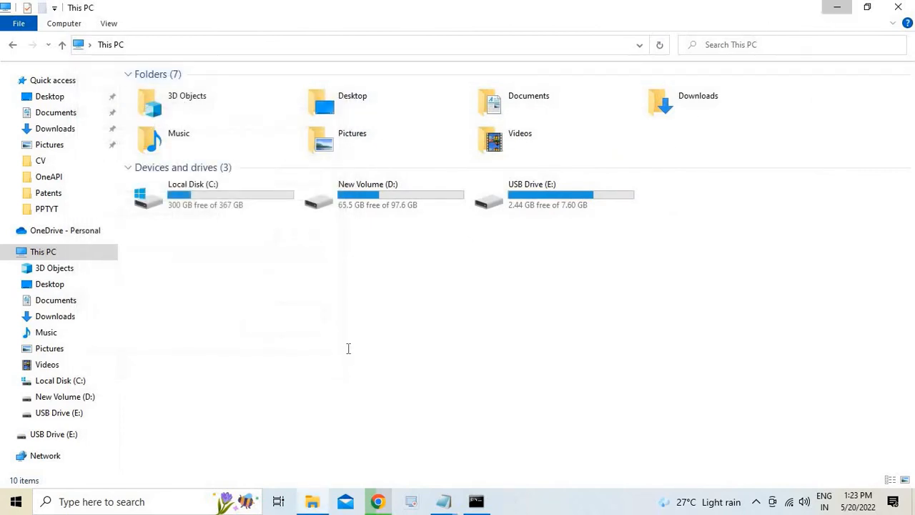
- Open the Git website from the guide's link in a new Chrome tab
click(378, 501)
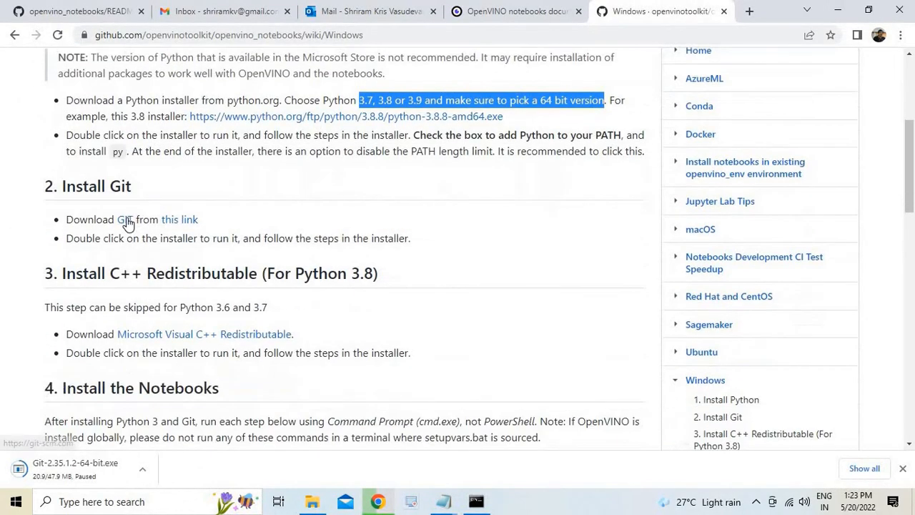
right_click(181, 220)
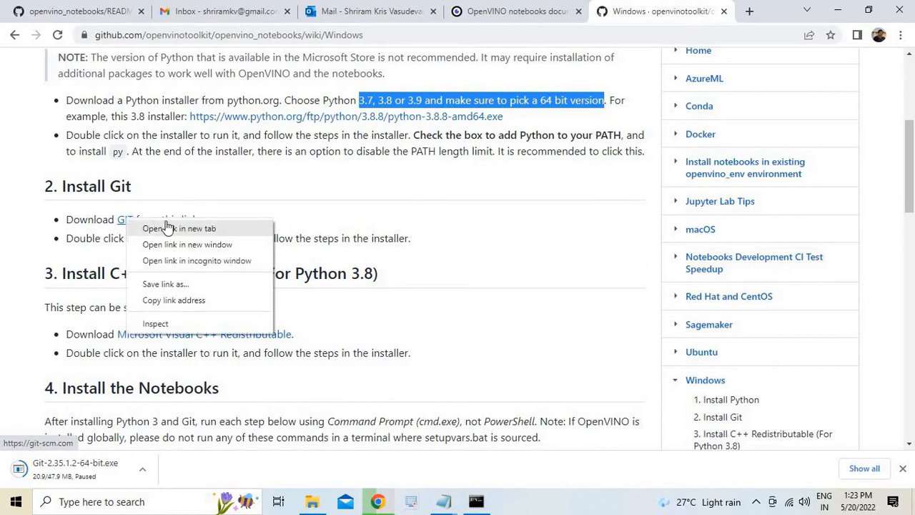
click(177, 229)
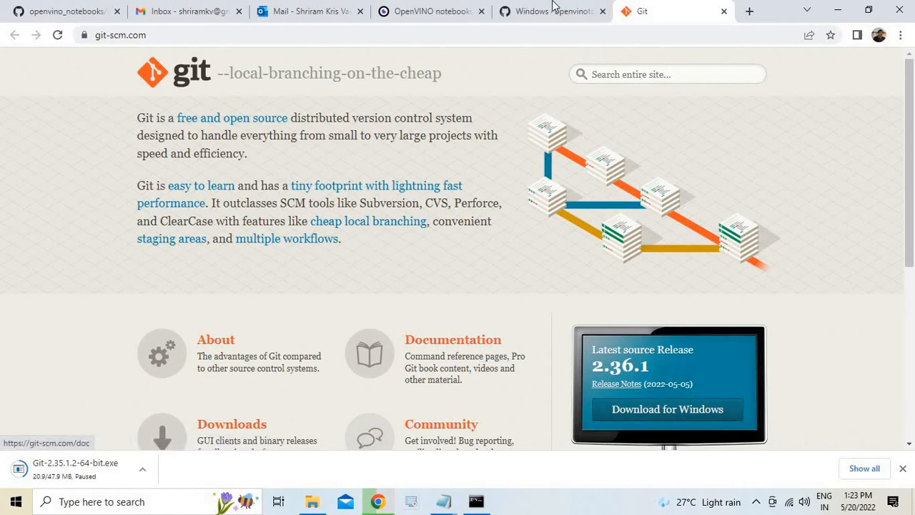
click(543, 11)
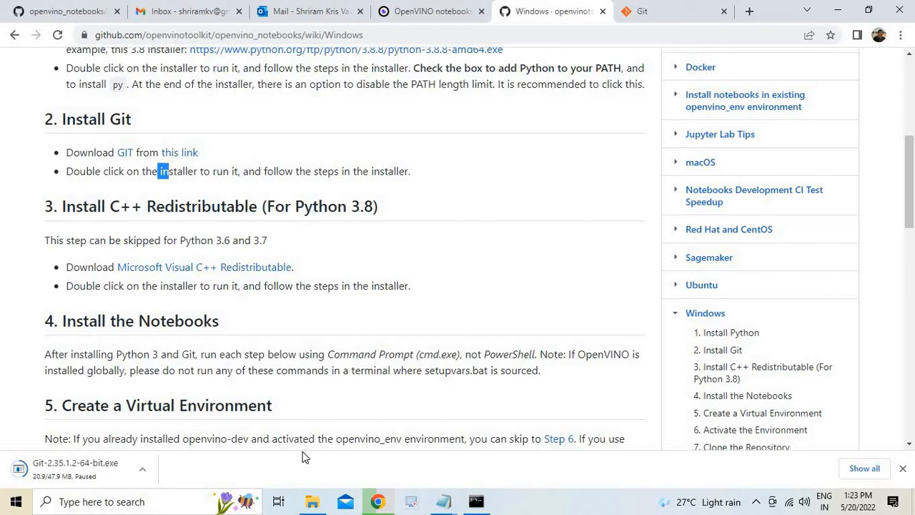
- Bring up File Explorer and show the Downloads folder
click(310, 500)
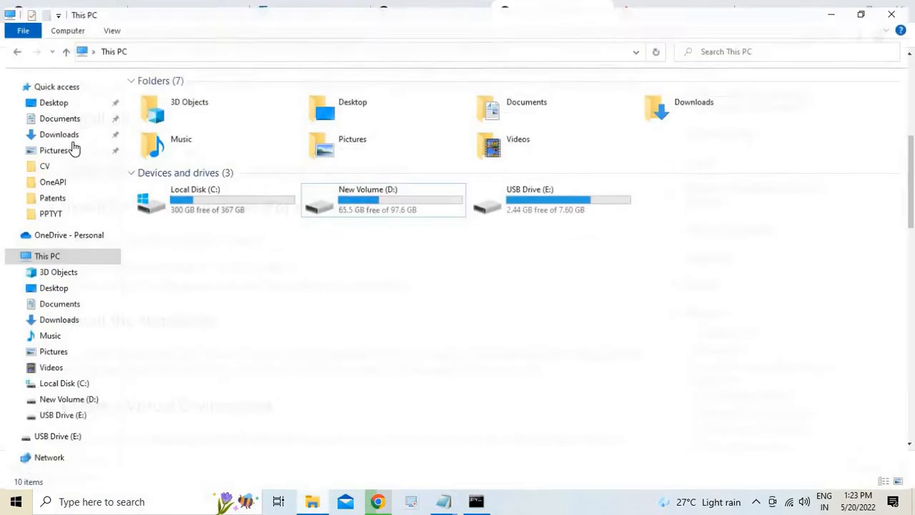
click(60, 117)
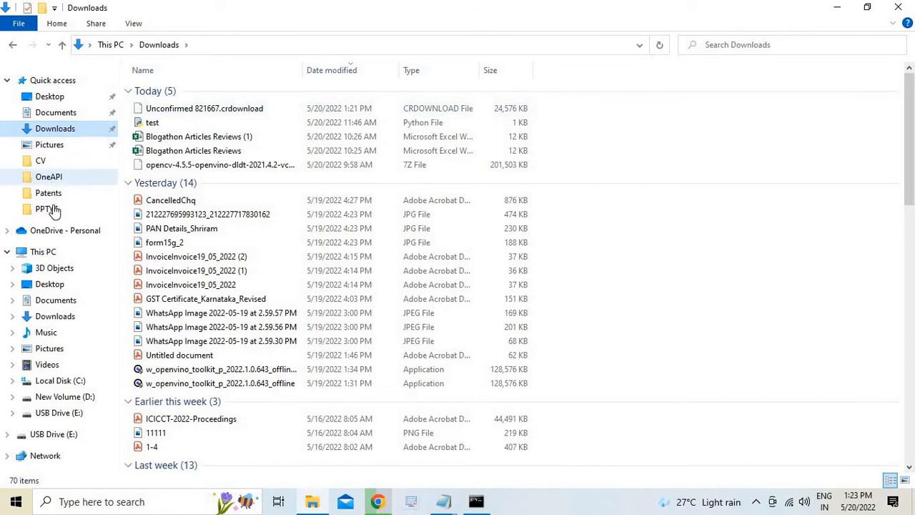
- Install Git 2.36.1 64-bit from D:\PPTYT with all default options and close its release notes
click(48, 209)
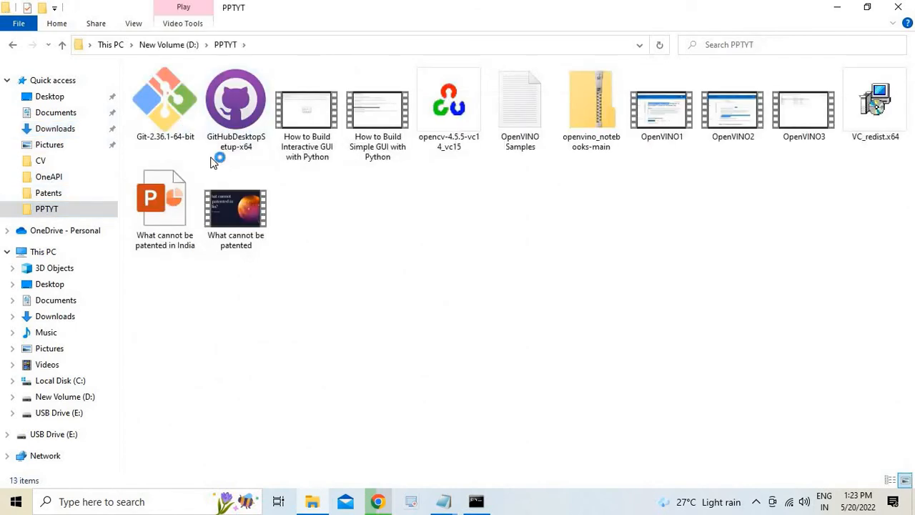
click(165, 103)
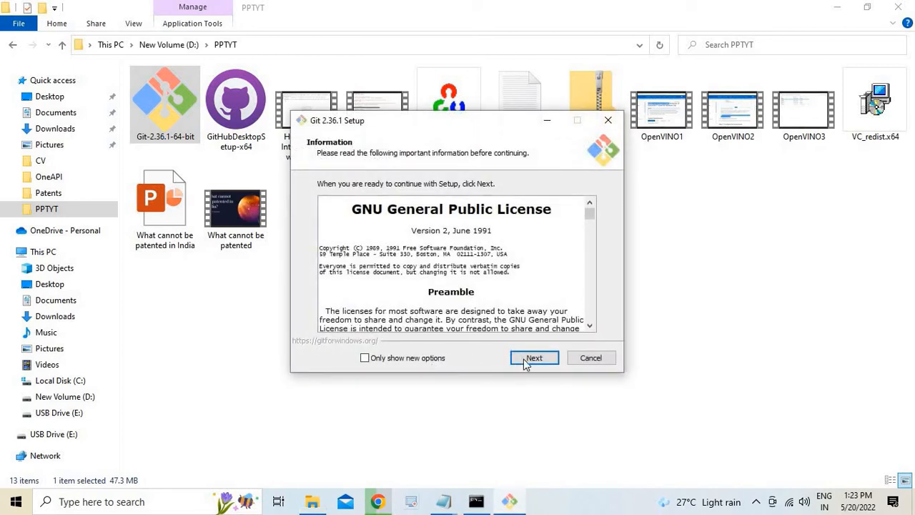
click(534, 357)
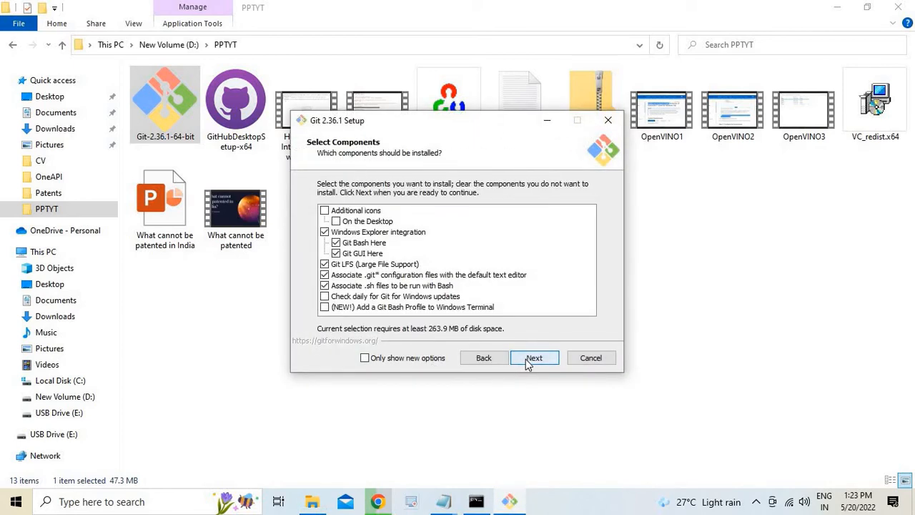
click(535, 357)
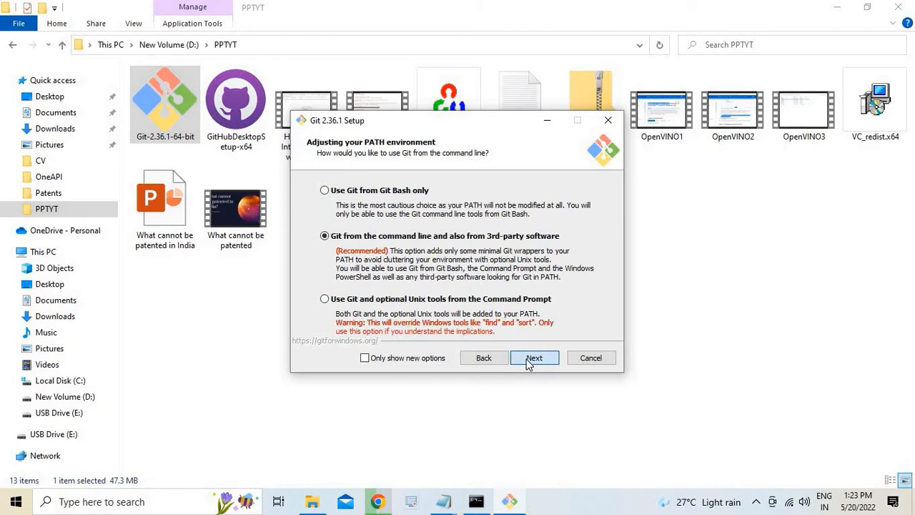
click(534, 358)
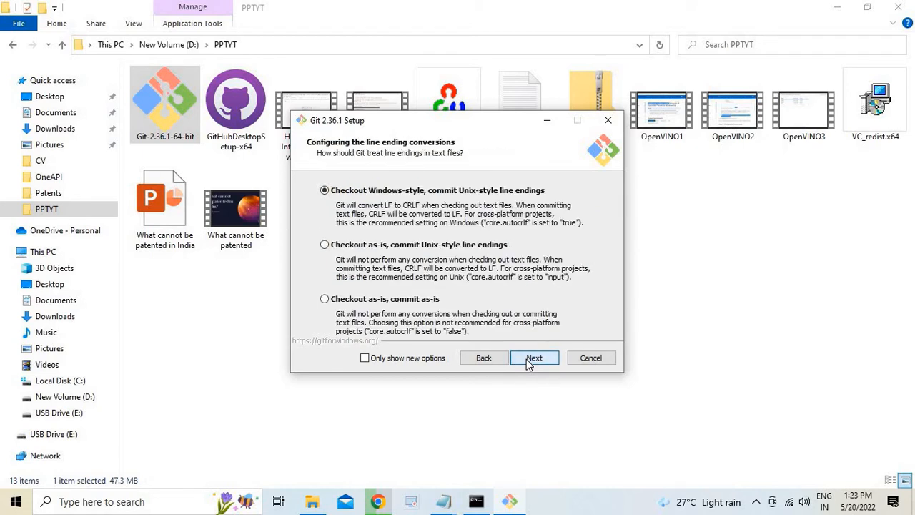
click(535, 357)
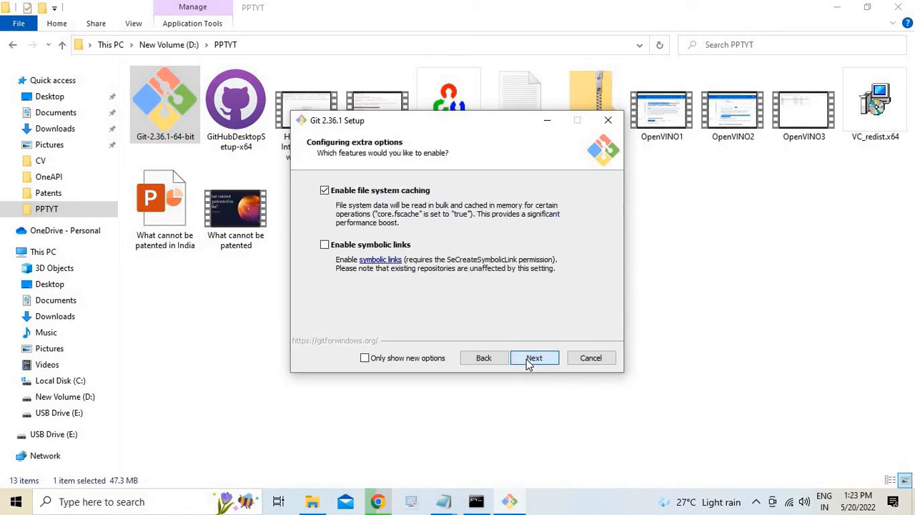
click(535, 357)
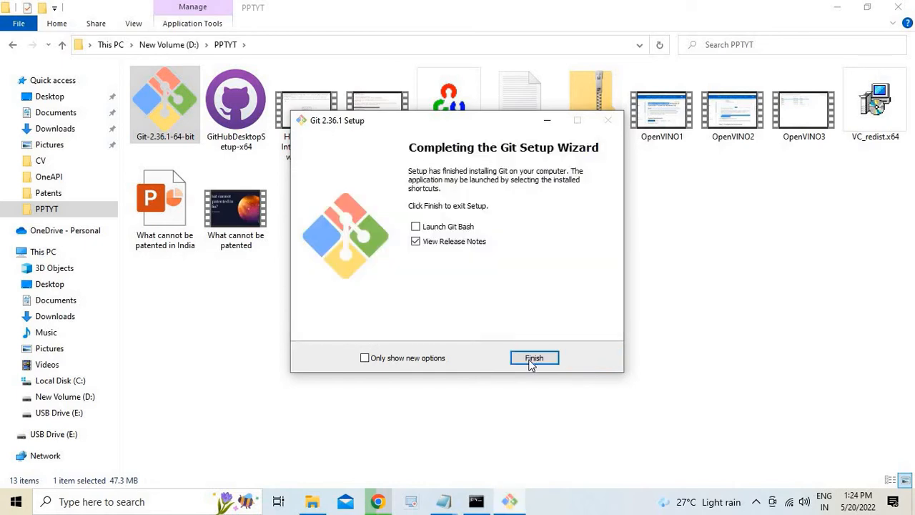
click(534, 358)
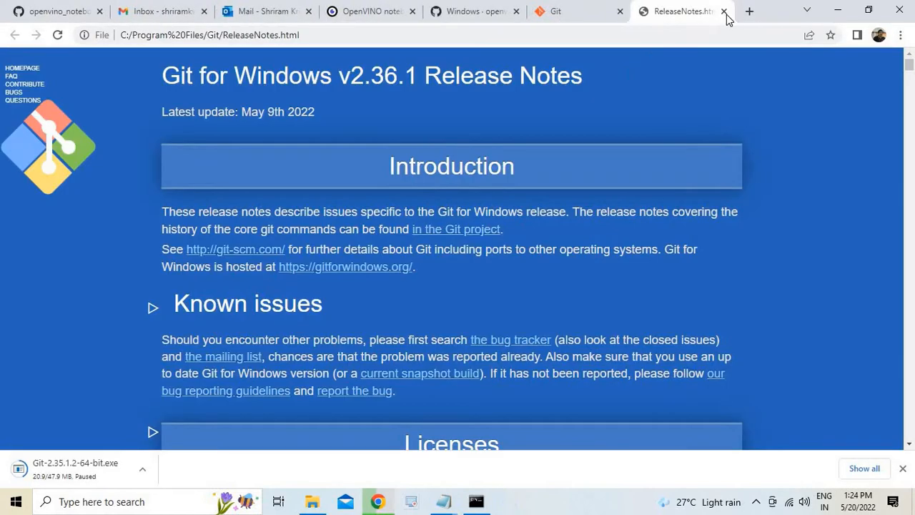
click(724, 12)
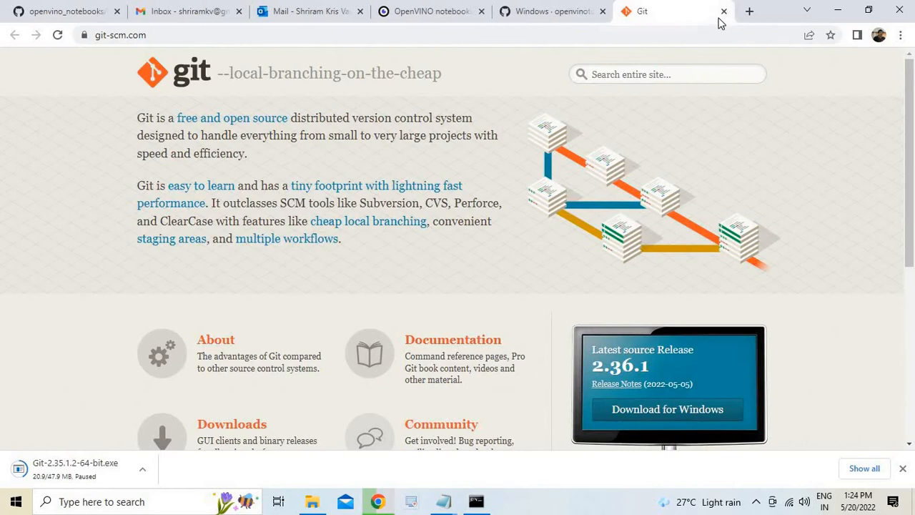
mouse_move(577, 5)
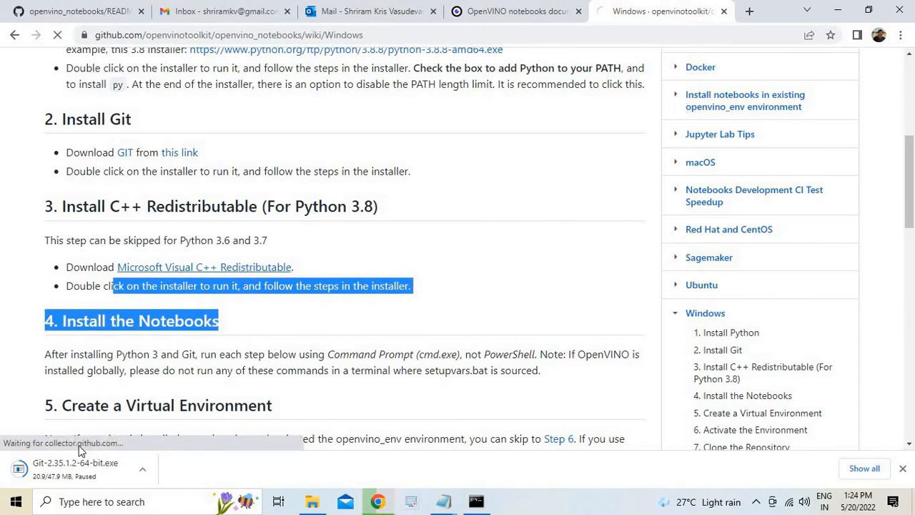
- Run VC_redist.x64.exe, find the redistributable already installed, and cancel the setup
click(203, 268)
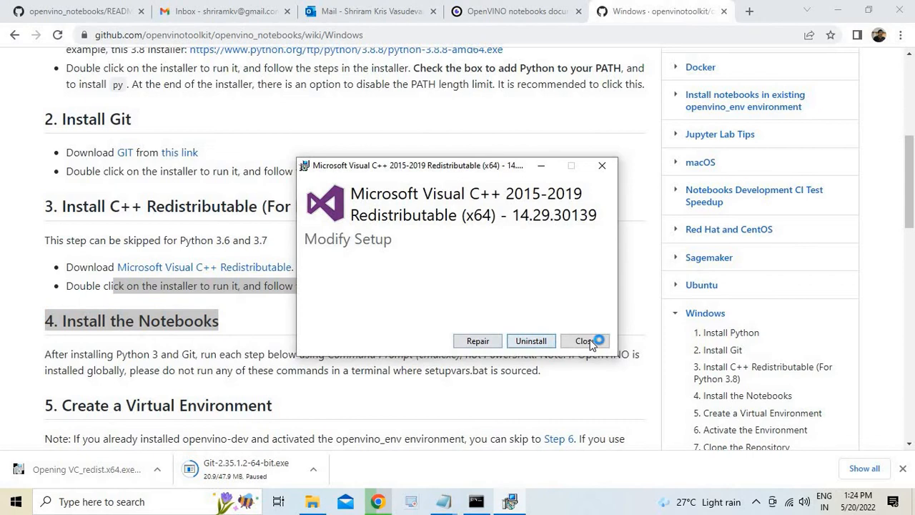
click(584, 340)
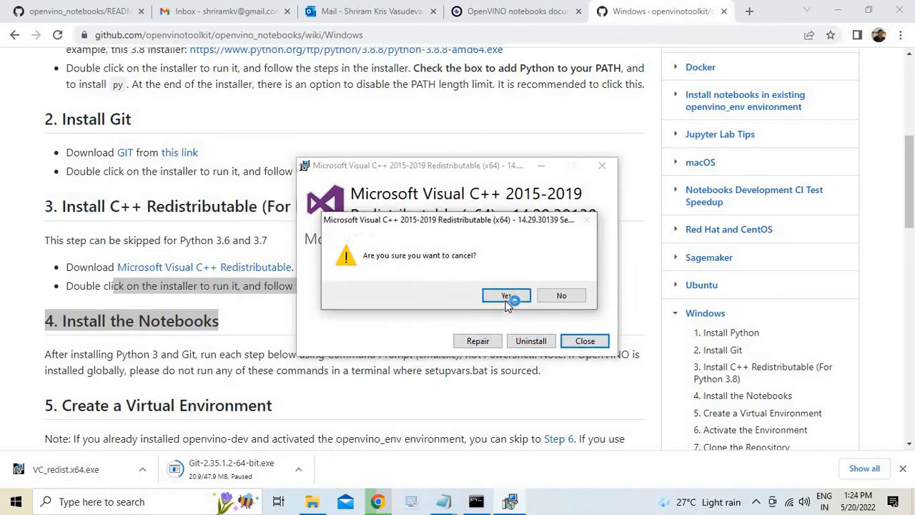
click(506, 294)
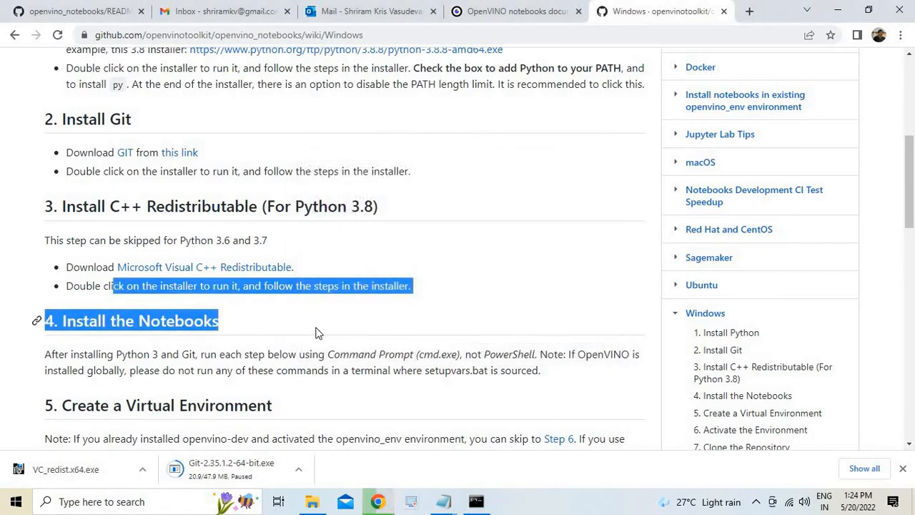
- Reach '4. Install the Notebooks' in the Windows wiki and copy the 'python -m venv openvino_env' command
scroll(down, 3)
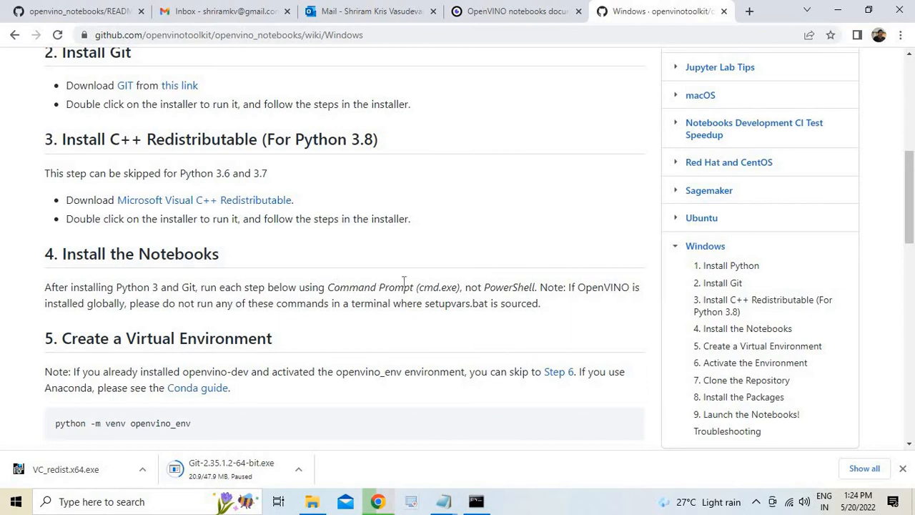
double_click(371, 286)
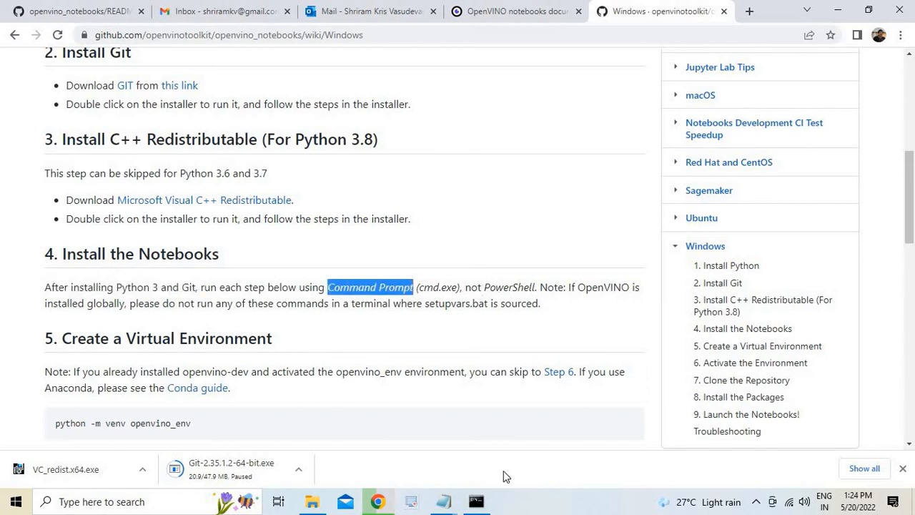
scroll(down, 3)
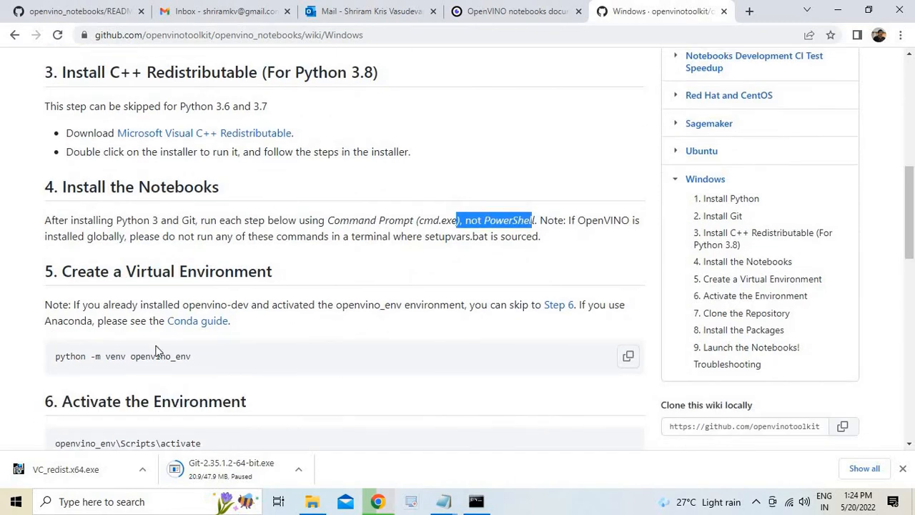
right_click(122, 356)
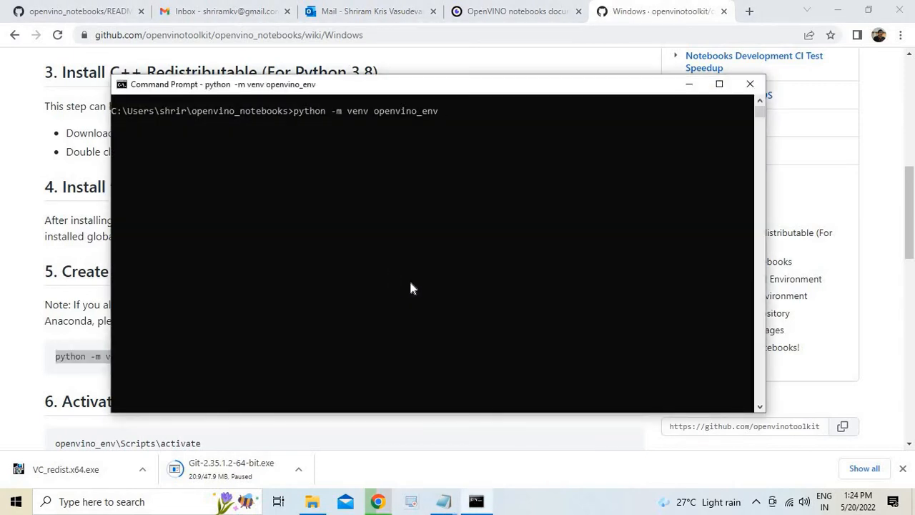
mouse_move(371, 87)
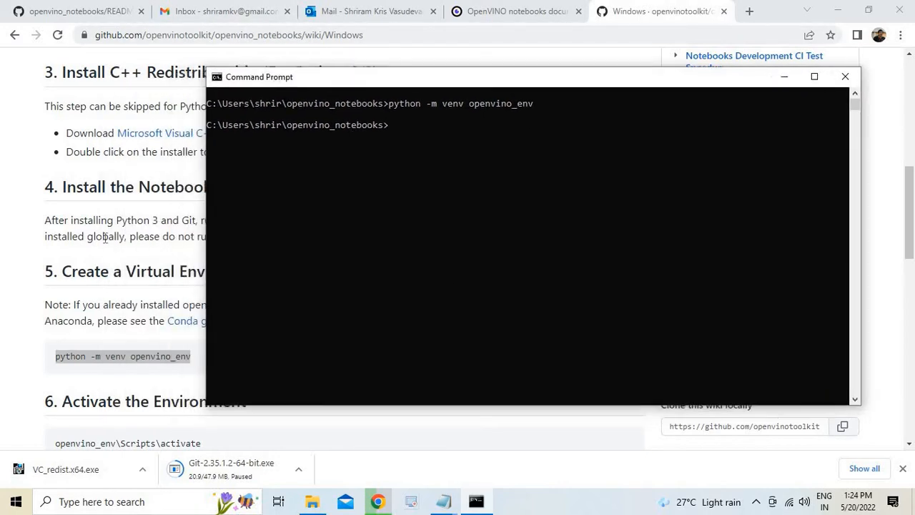
- Create the openvino_env virtual environment and activate it with openvino_env\Scripts\activate
click(844, 77)
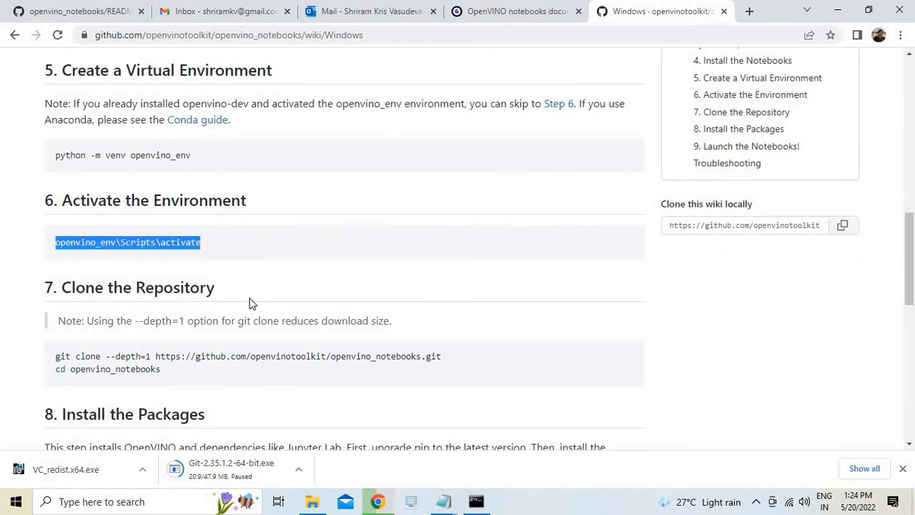
mouse_move(469, 504)
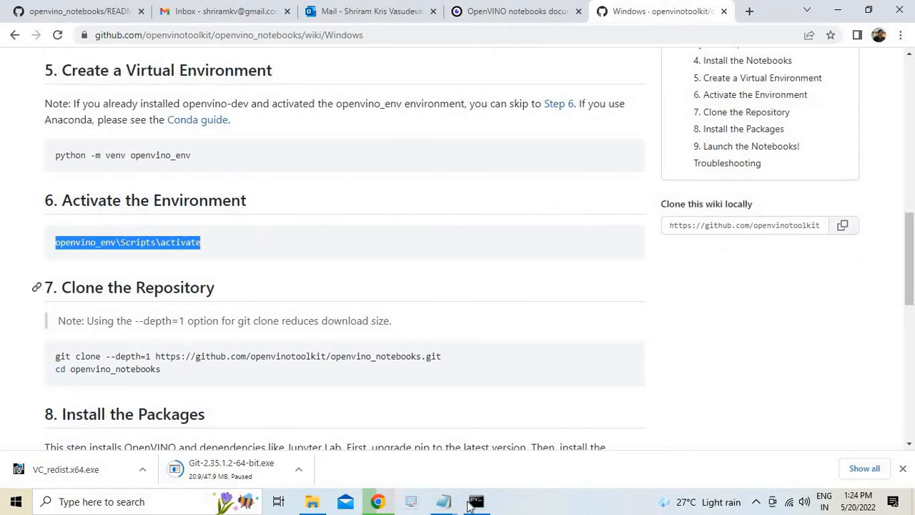
click(475, 501)
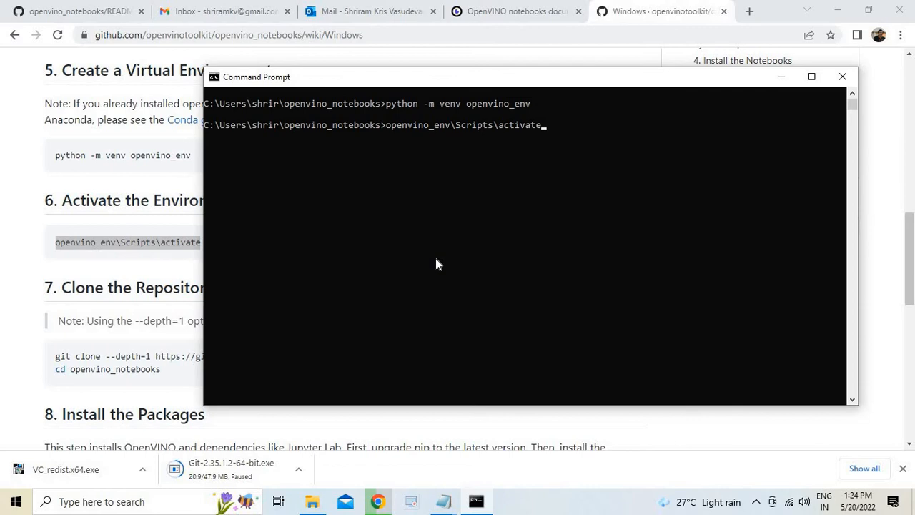
key(Return)
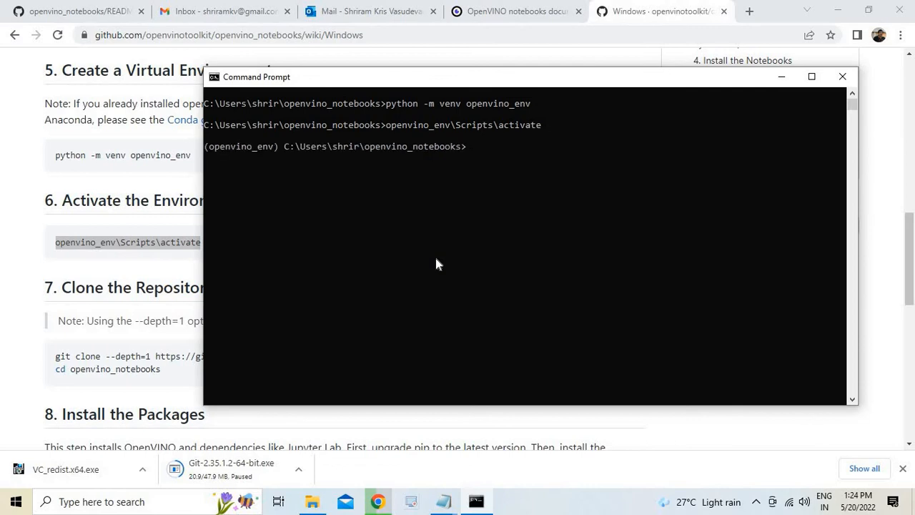
mouse_move(312, 174)
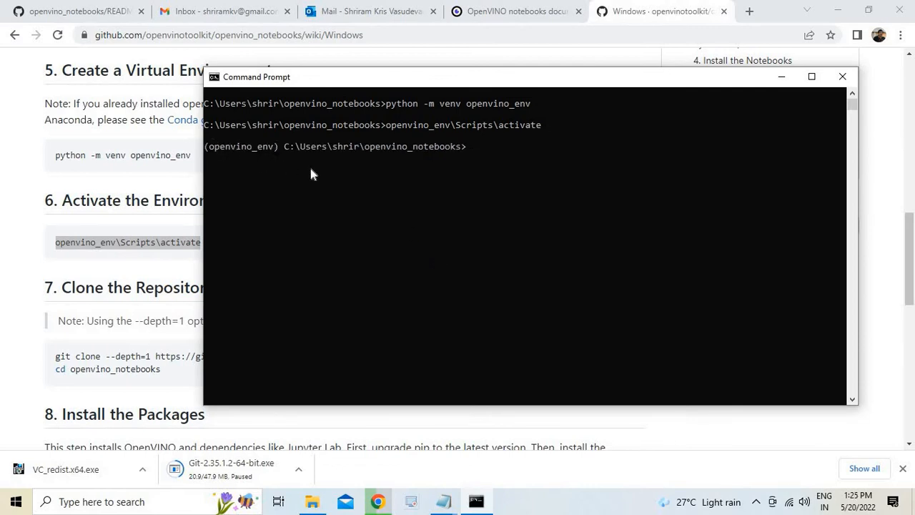
- Return to the guide's Clone the Repository step with the git clone --depth=1 command
click(307, 172)
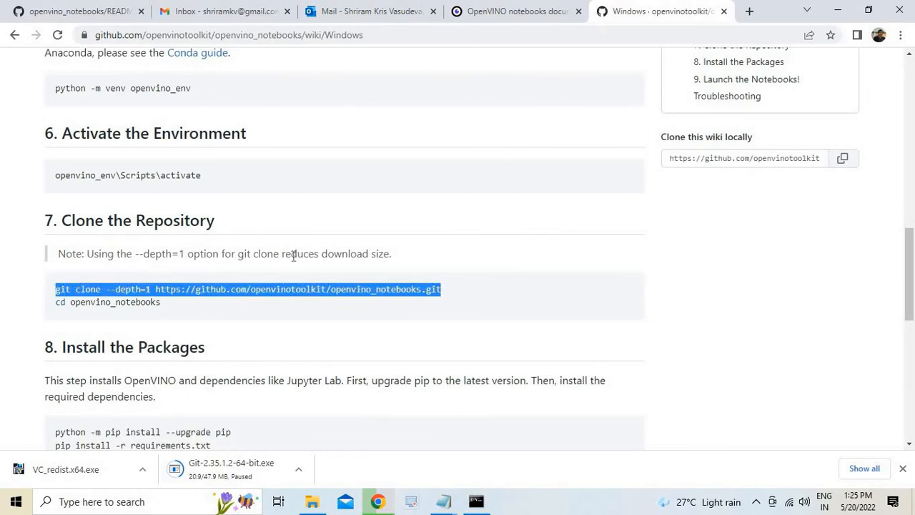
mouse_move(562, 203)
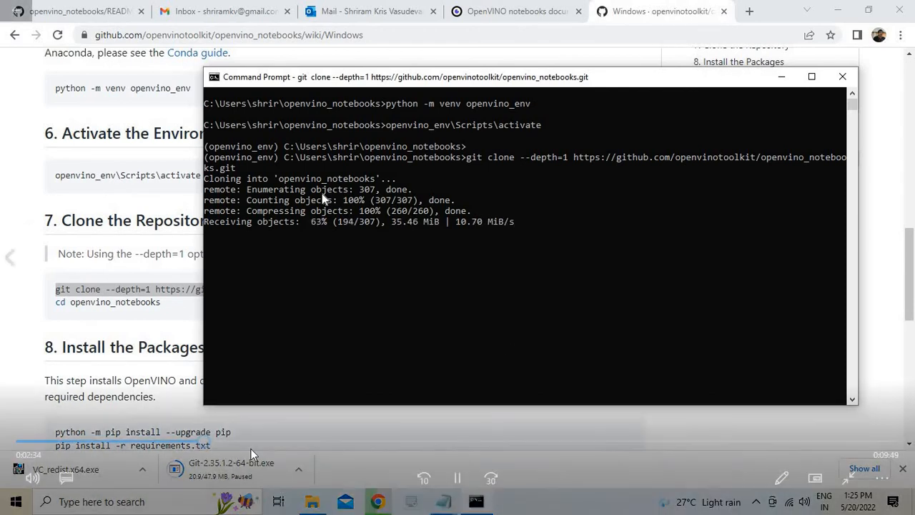
mouse_move(465, 417)
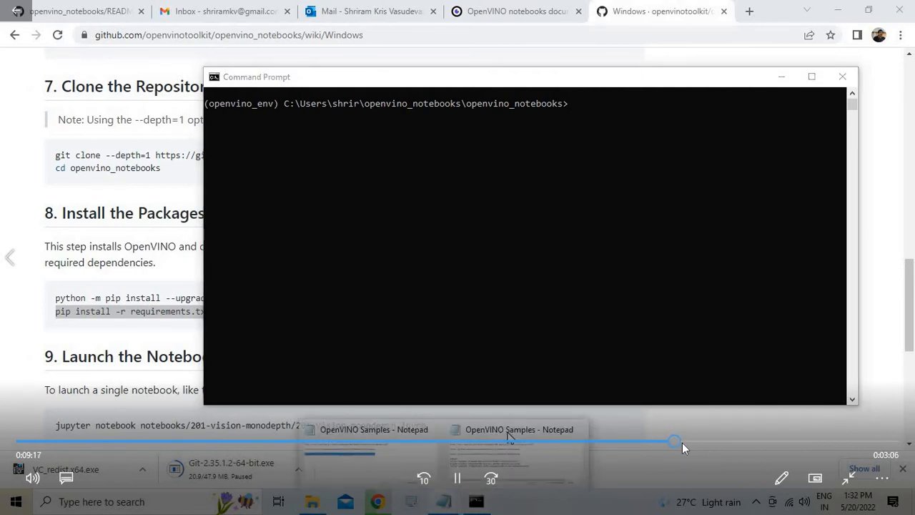
- Launch Jupyter on notebooks/001-hello-world/001-hello-world.ipynb using the command from the notes
click(519, 429)
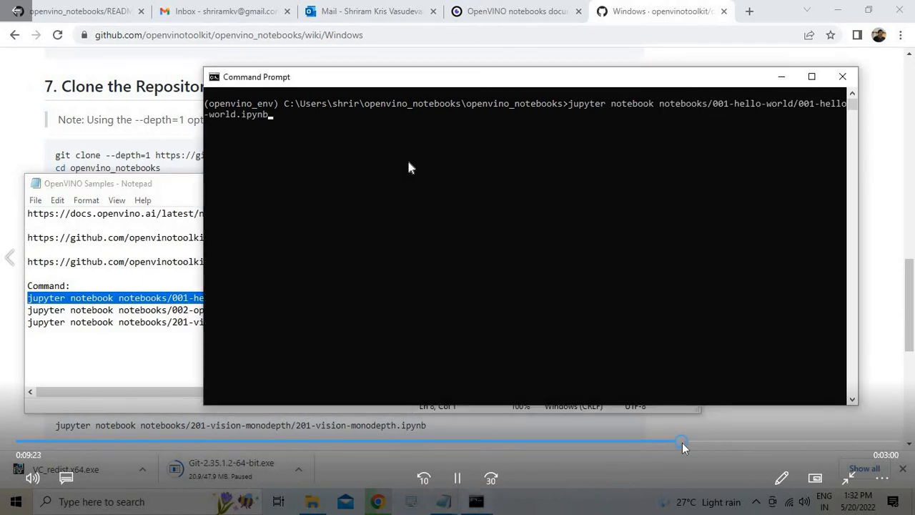
key(Return)
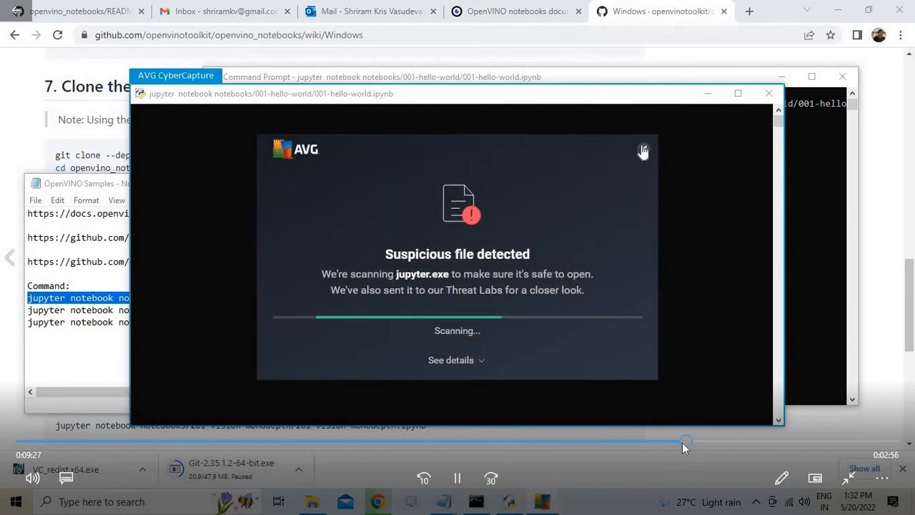
- Dismiss the AVG scanning notice and Restore pages prompts so the hello-world notebook shows
click(643, 151)
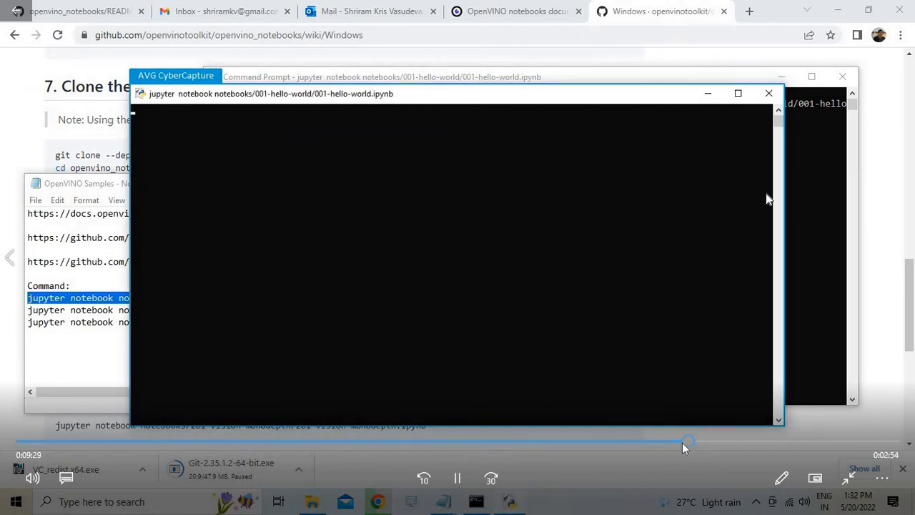
mouse_move(442, 146)
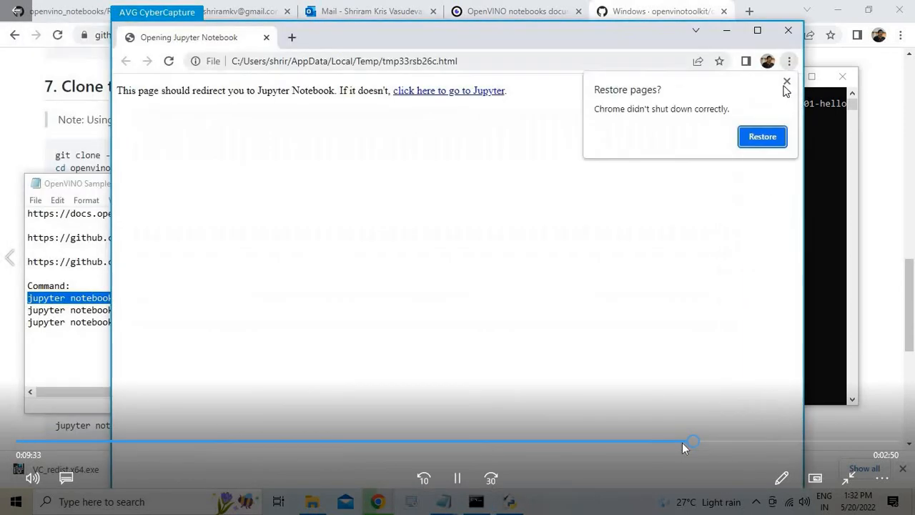
click(786, 82)
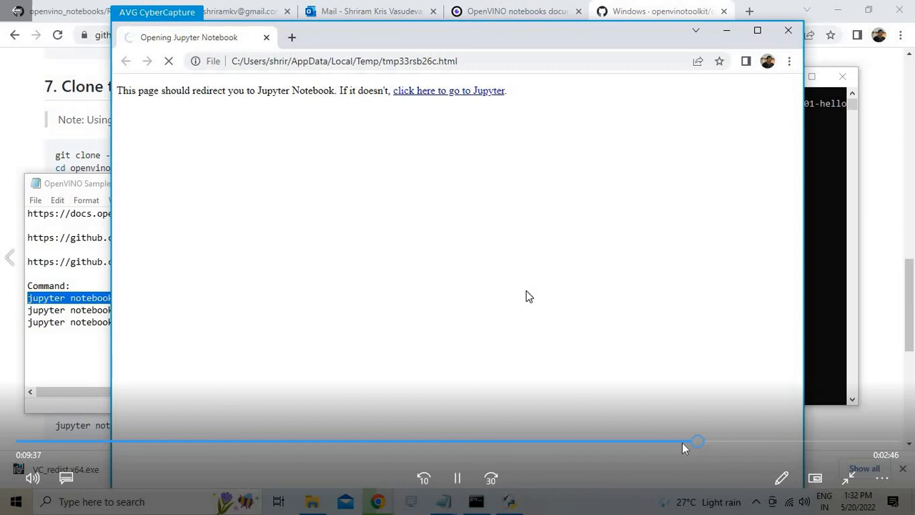
click(449, 90)
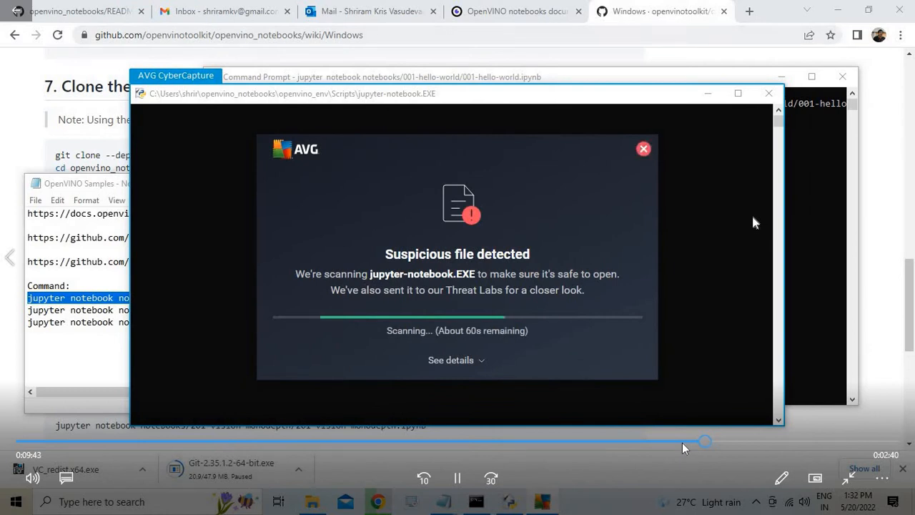
click(643, 149)
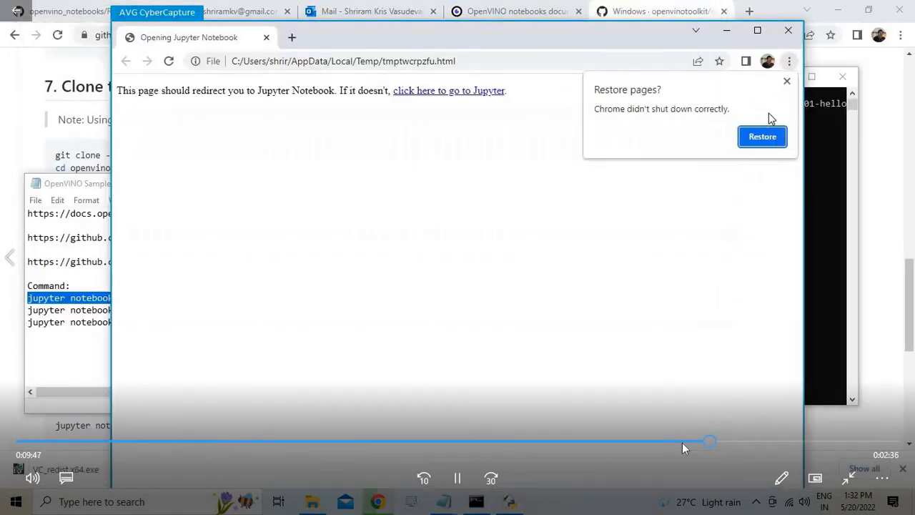
click(786, 80)
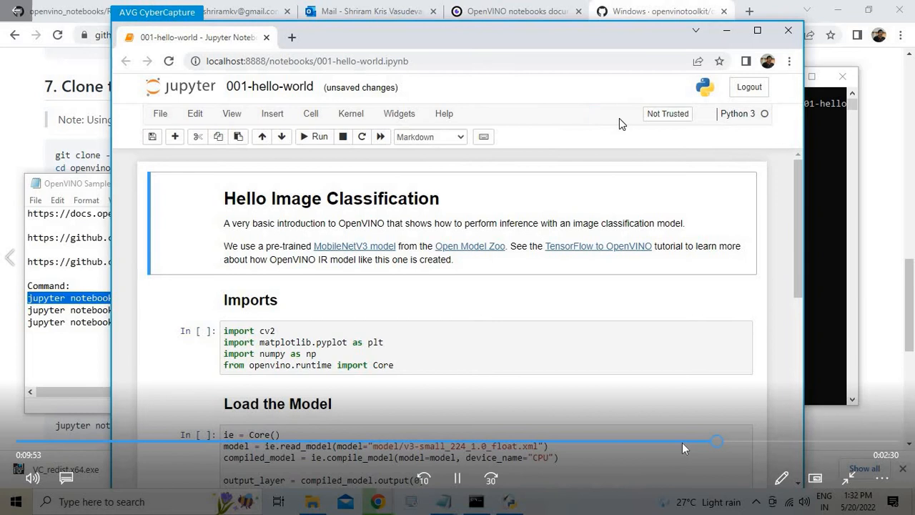
mouse_move(479, 229)
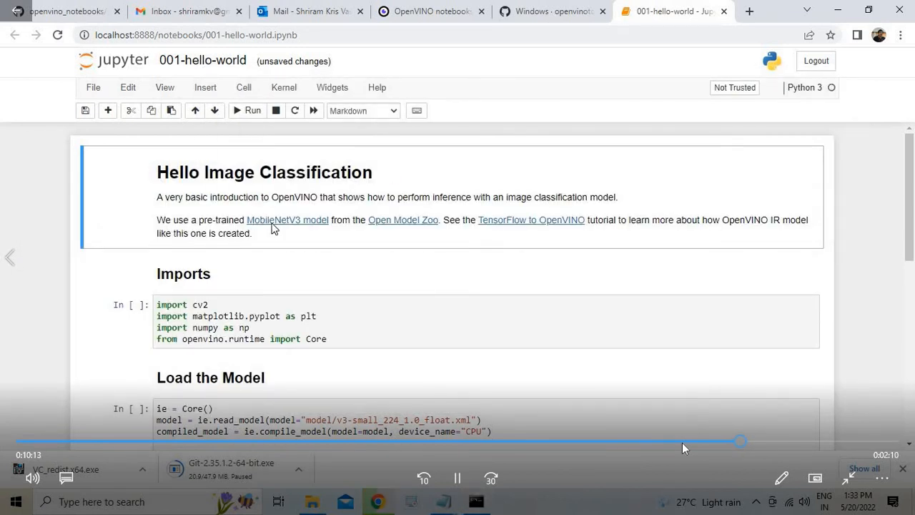
- Run the hello-world cells through inference and select the predicted class, flat-coated retriever
scroll(down, 3)
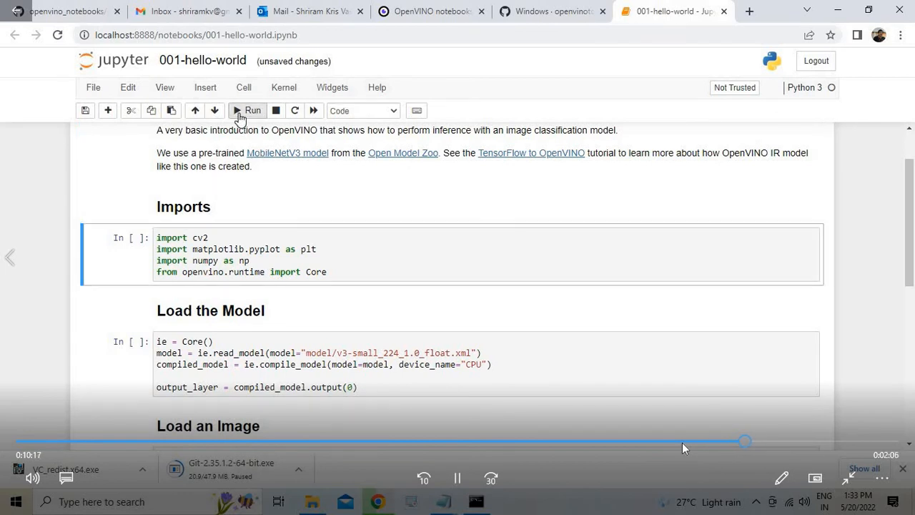
click(249, 110)
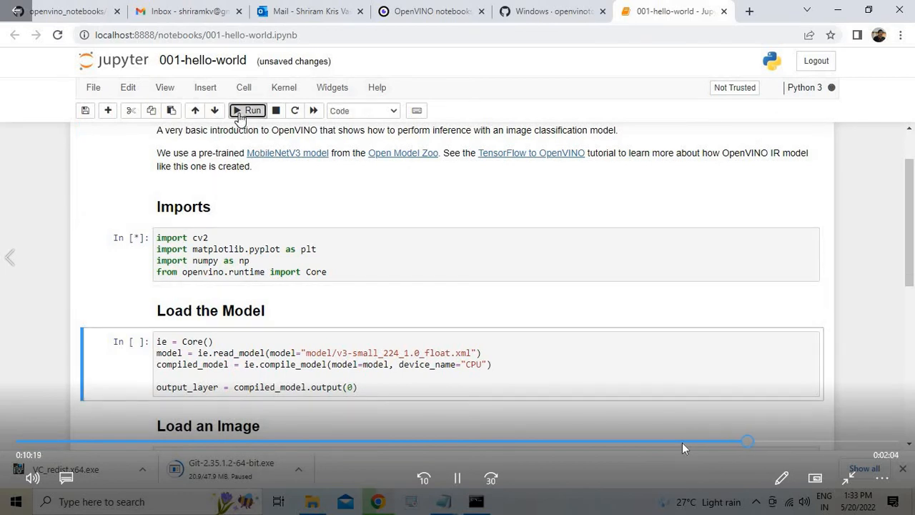
click(249, 110)
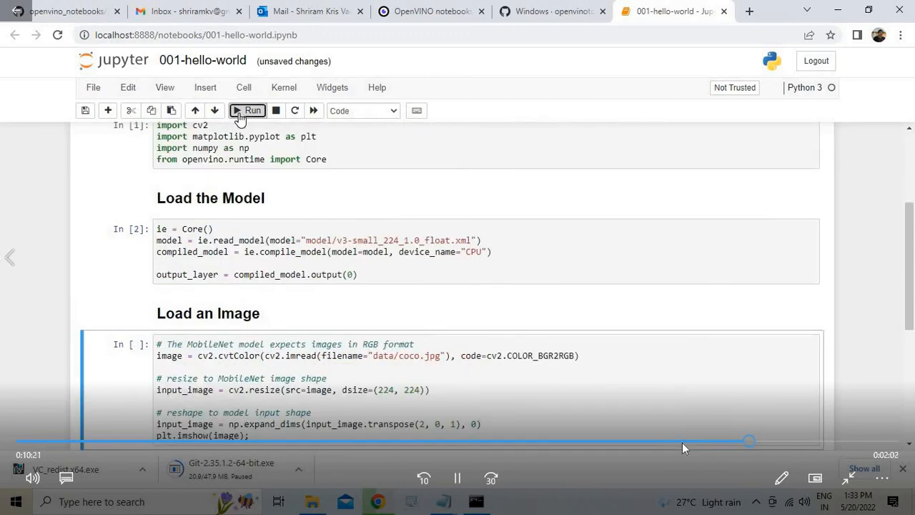
click(248, 110)
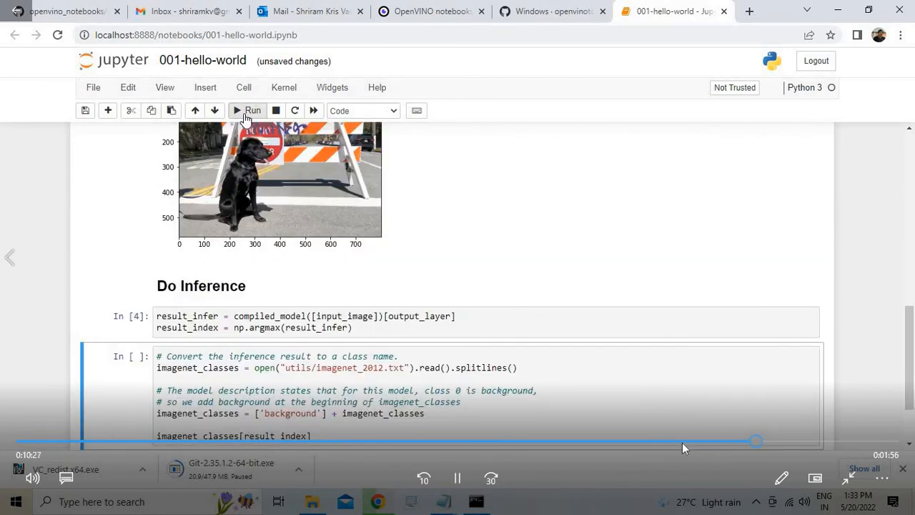
click(248, 110)
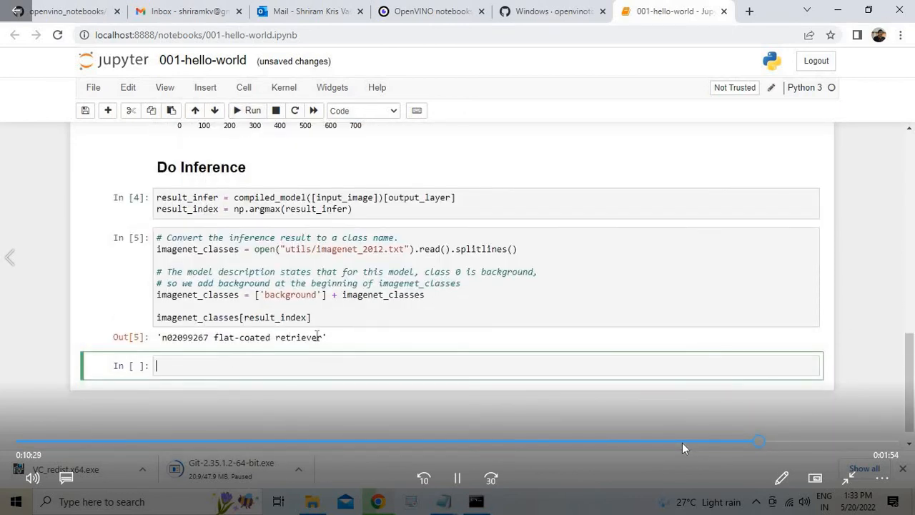
double_click(264, 338)
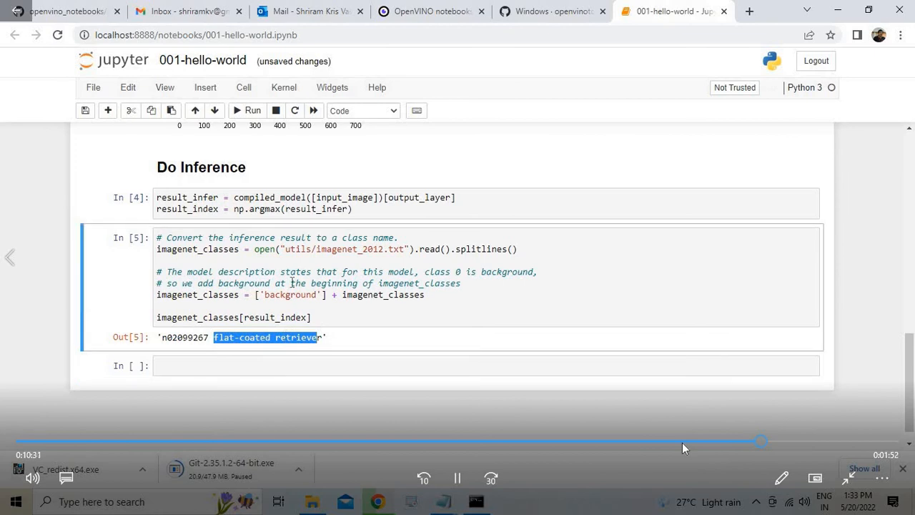
scroll(up, 3)
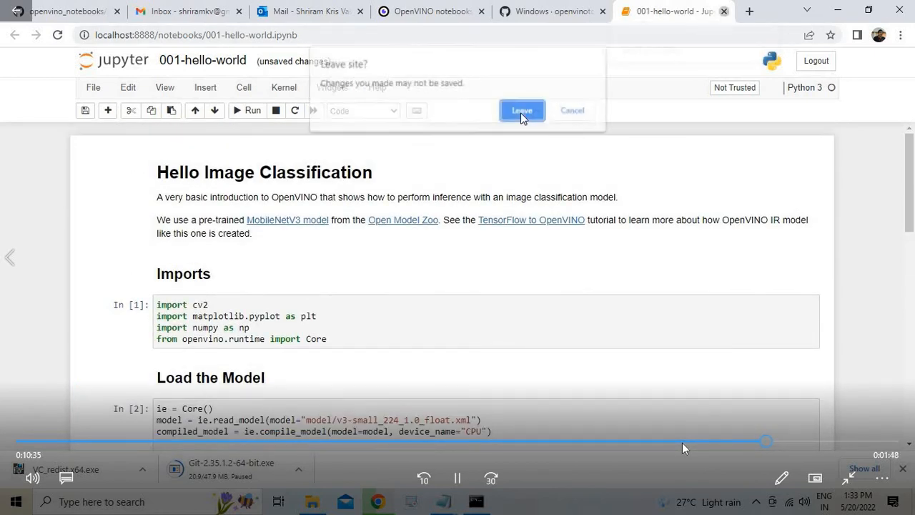
- Leave the hello-world page and select the 002-openvino-api launch command, returning to the wiki
click(522, 110)
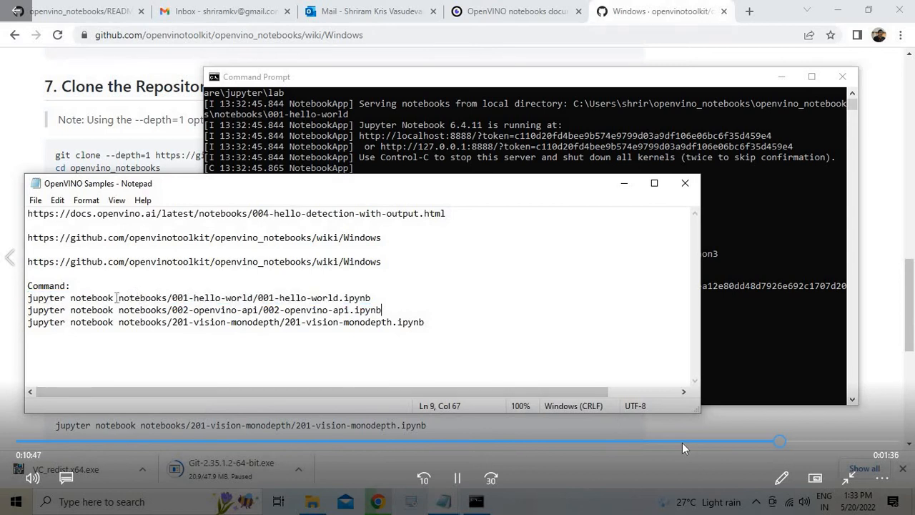
triple_click(203, 309)
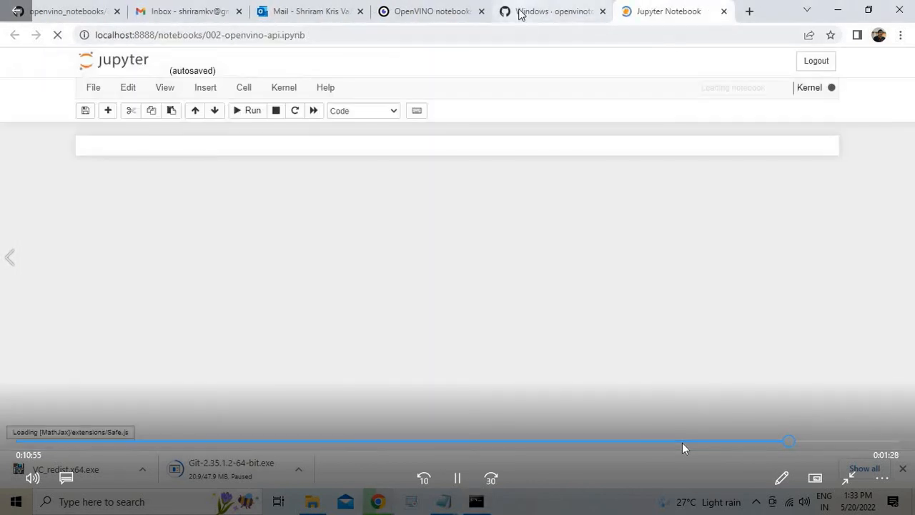
click(551, 11)
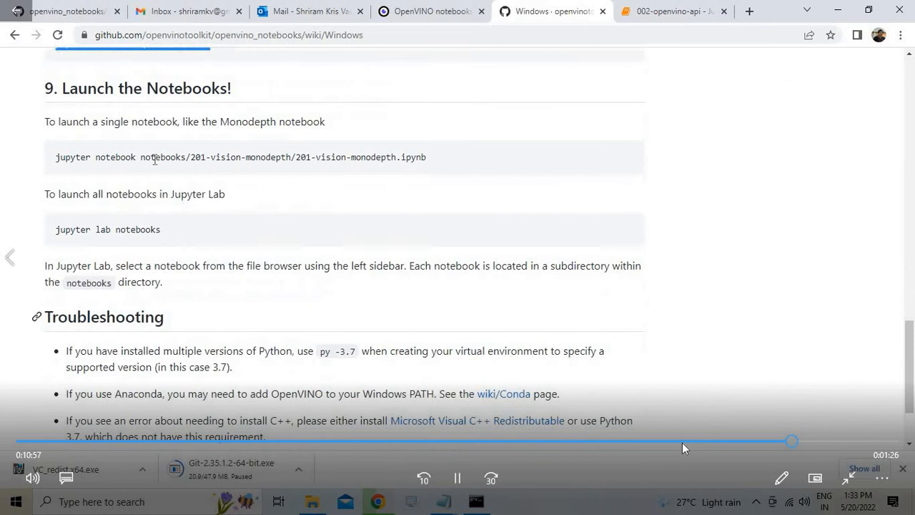
- Browse from the openvinotoolkit organisation through the openvino repo to the openvino_notebooks tutorials
scroll(down, 3)
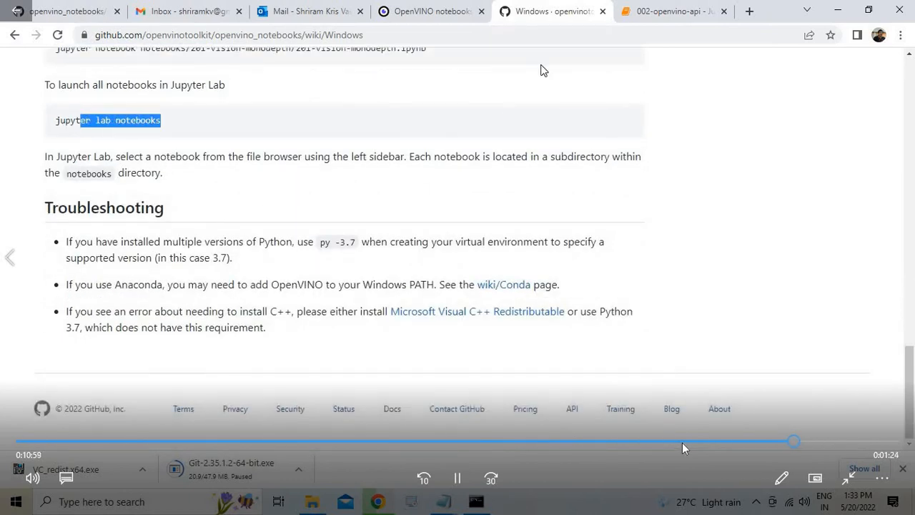
scroll(up, 3)
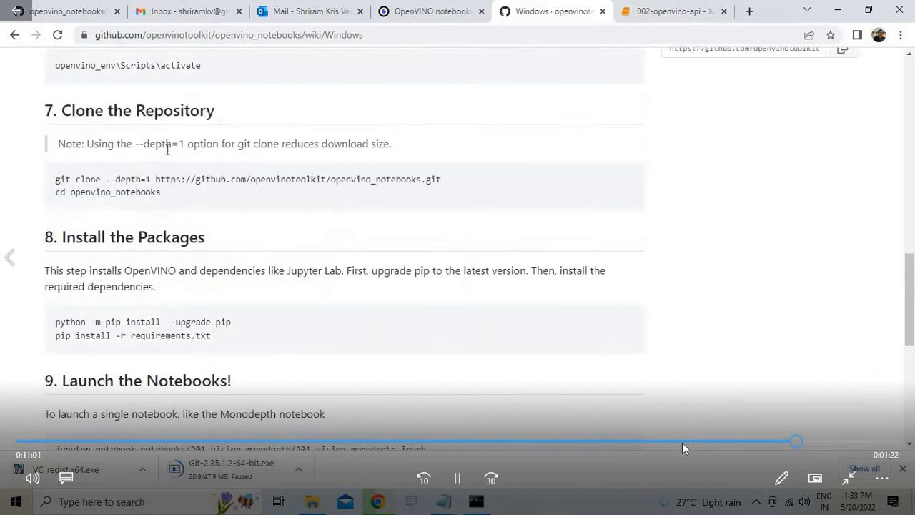
scroll(up, 3)
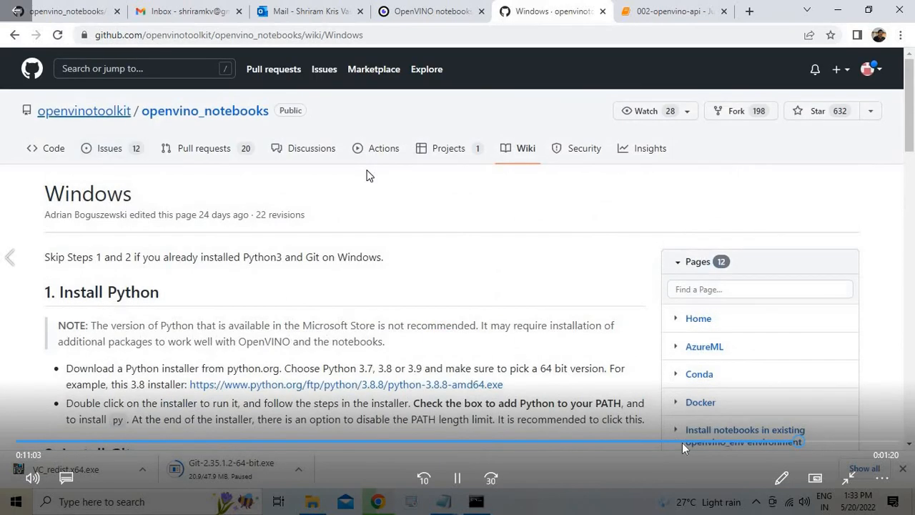
click(83, 111)
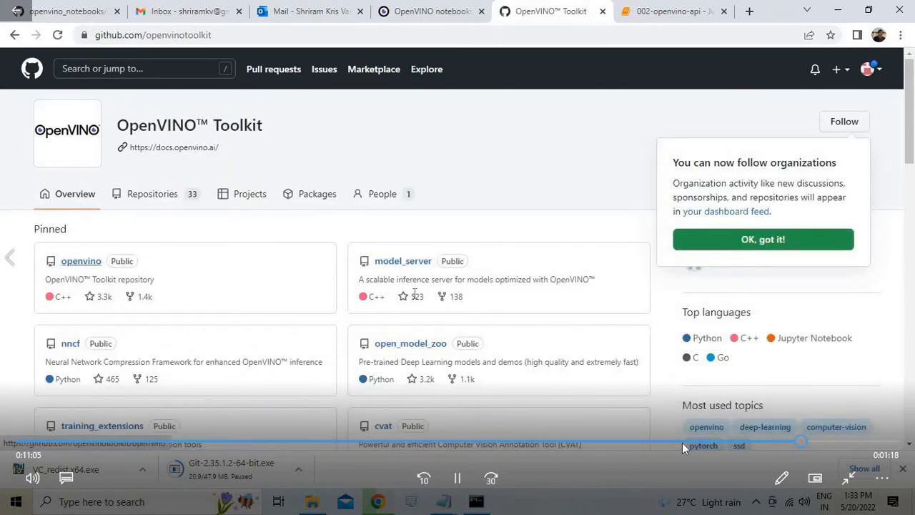
scroll(down, 3)
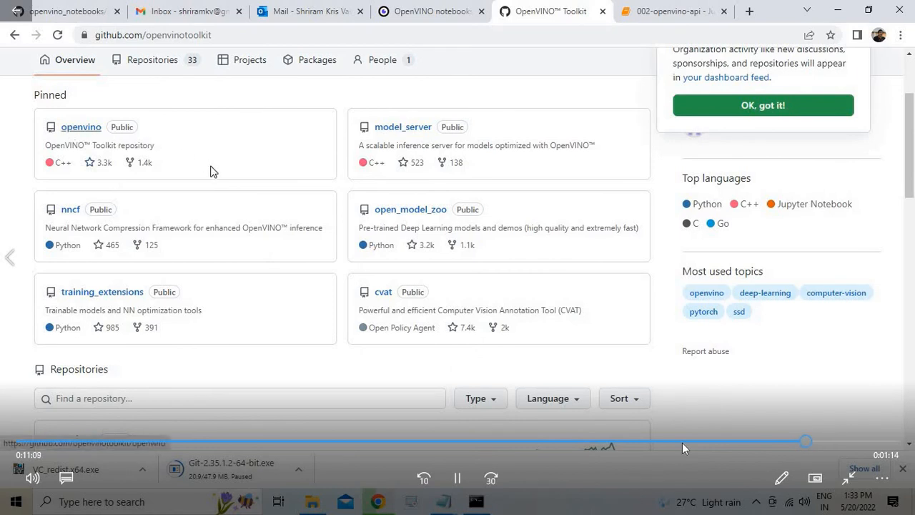
click(80, 126)
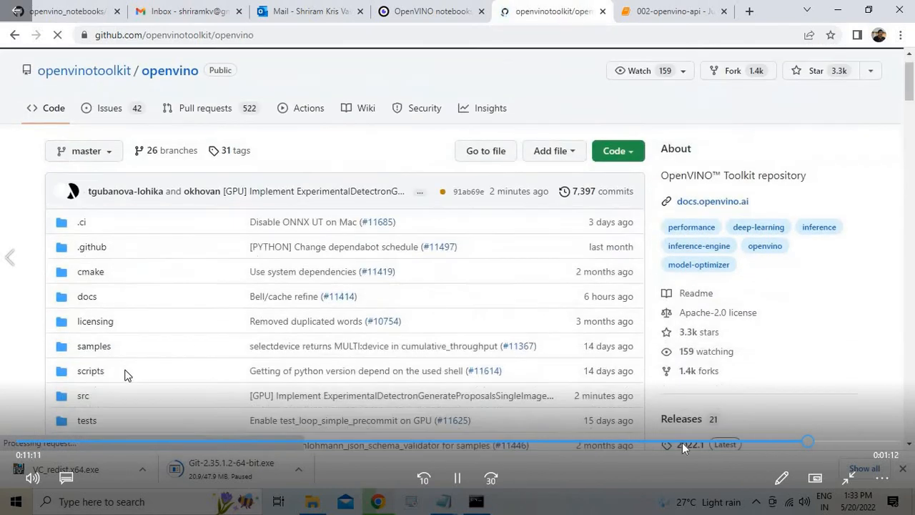
scroll(down, 3)
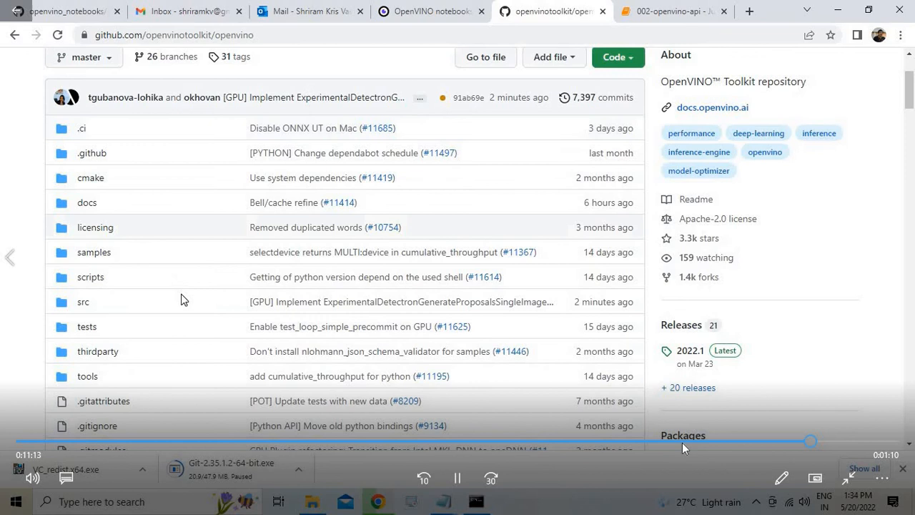
scroll(down, 3)
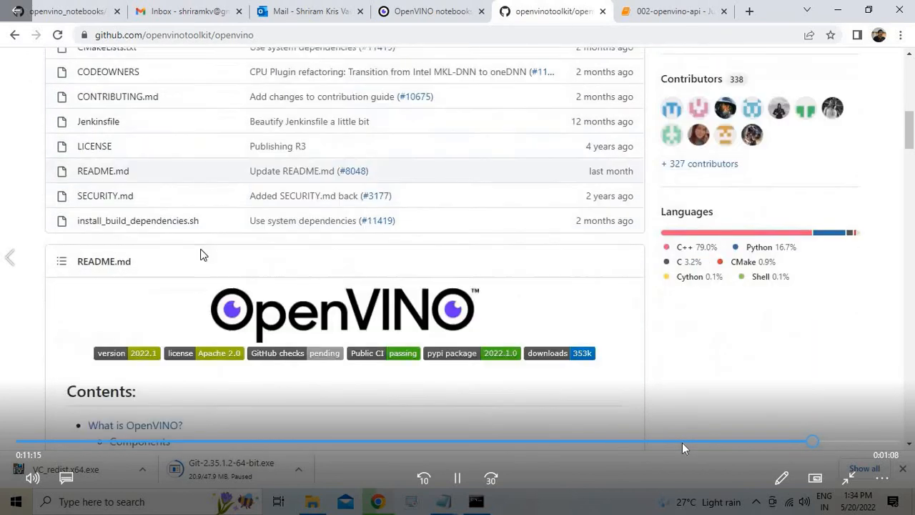
scroll(down, 3)
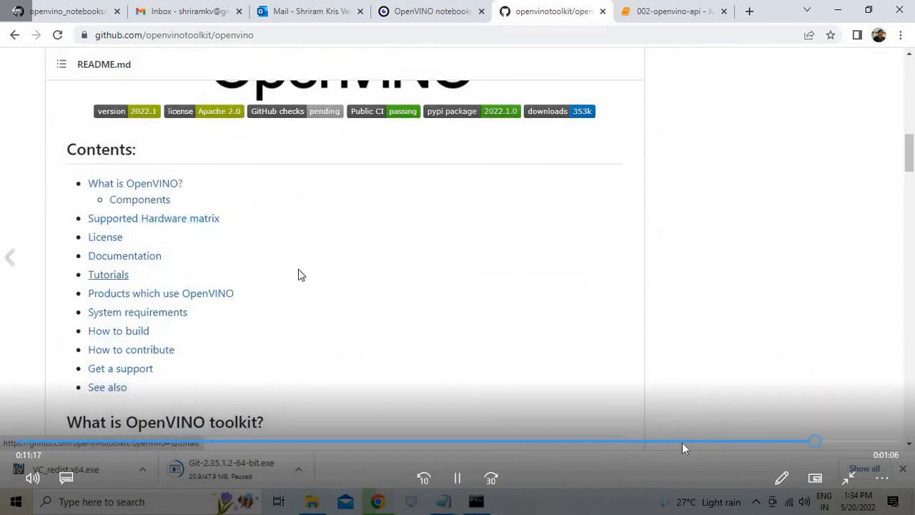
click(109, 275)
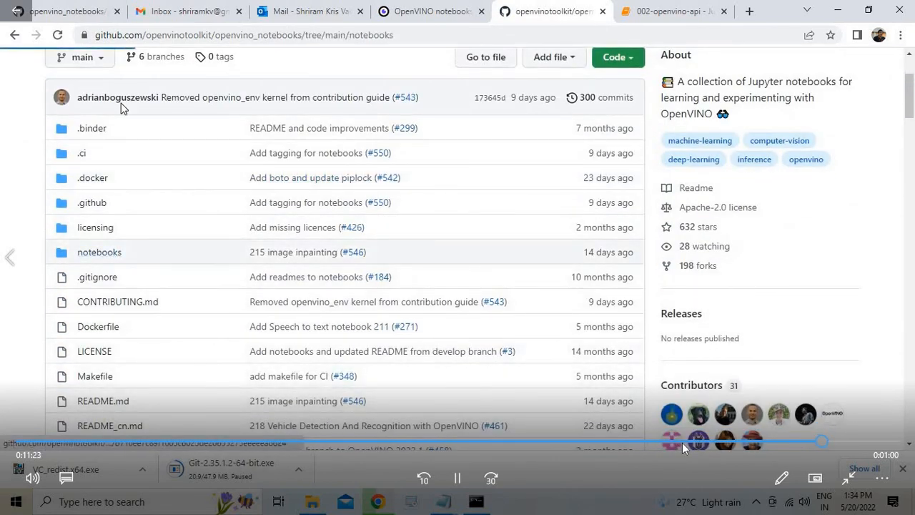
- Browse the notebooks folder listing of sample notebooks, then return to the openvino-api notebook
click(99, 252)
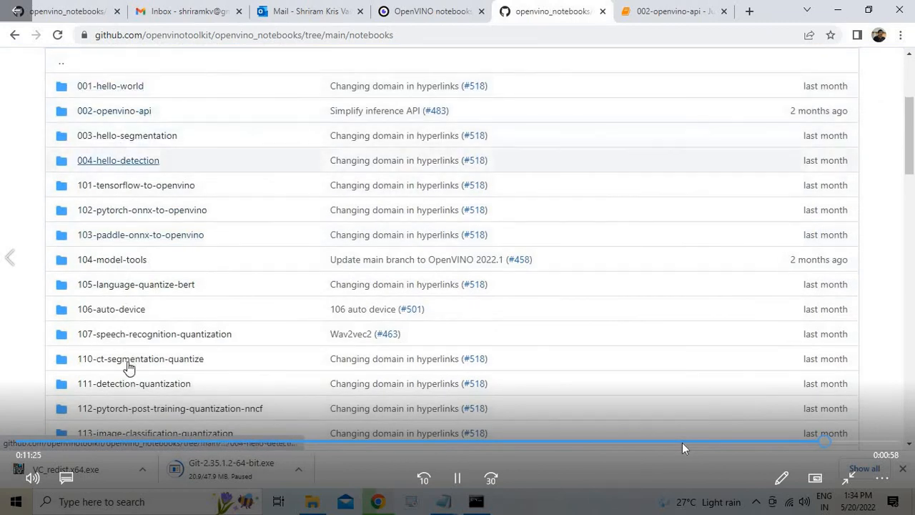
scroll(down, 3)
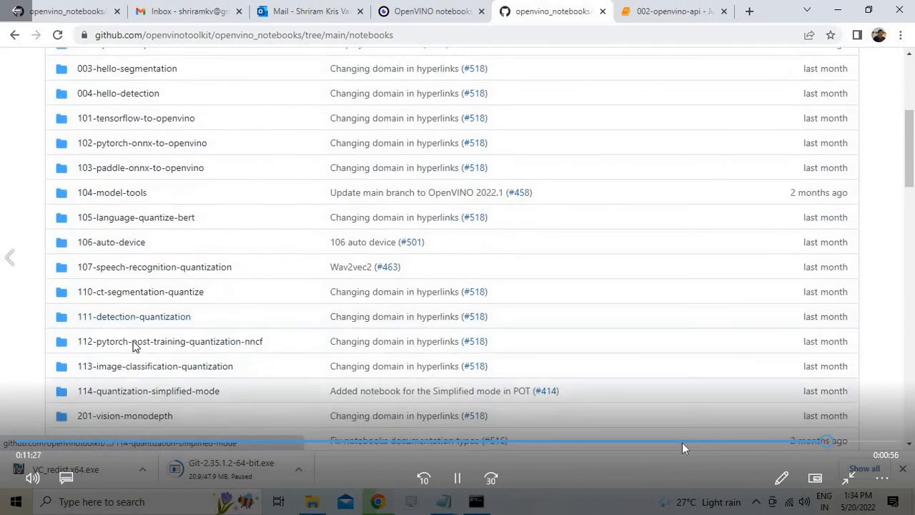
scroll(down, 3)
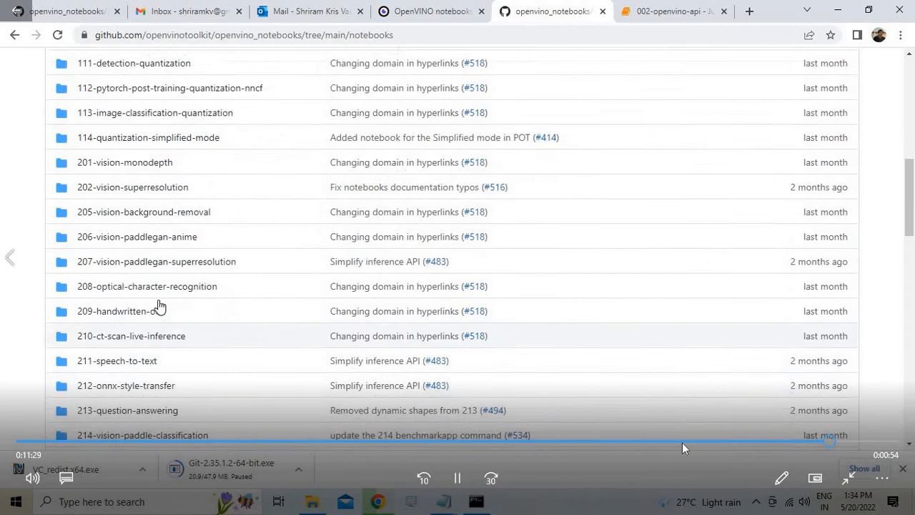
scroll(down, 3)
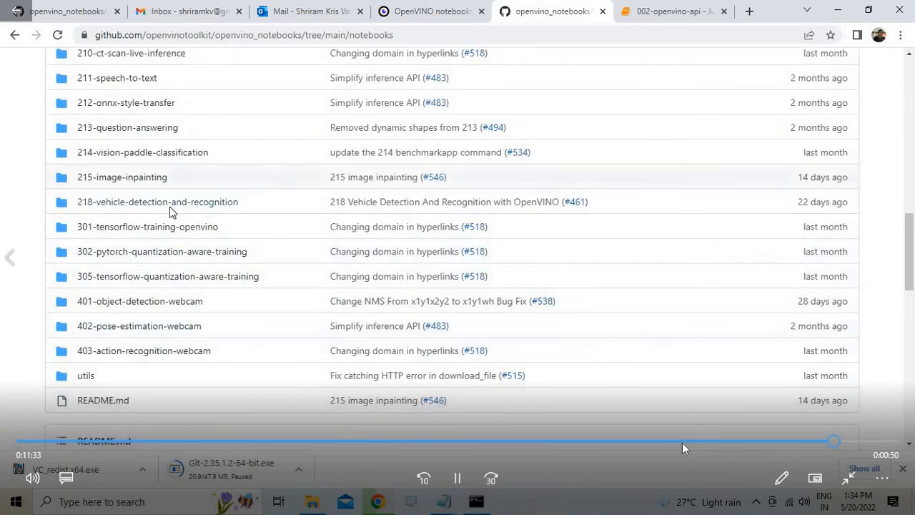
scroll(up, 3)
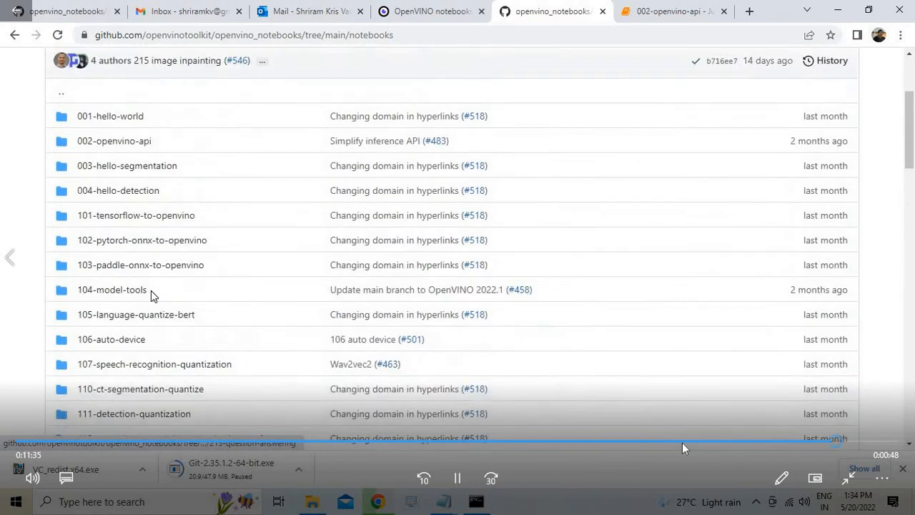
scroll(down, 3)
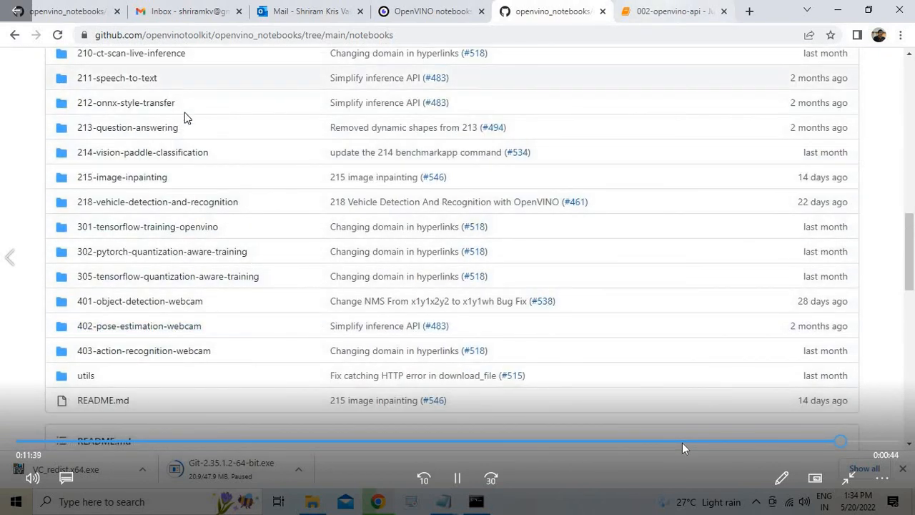
click(672, 11)
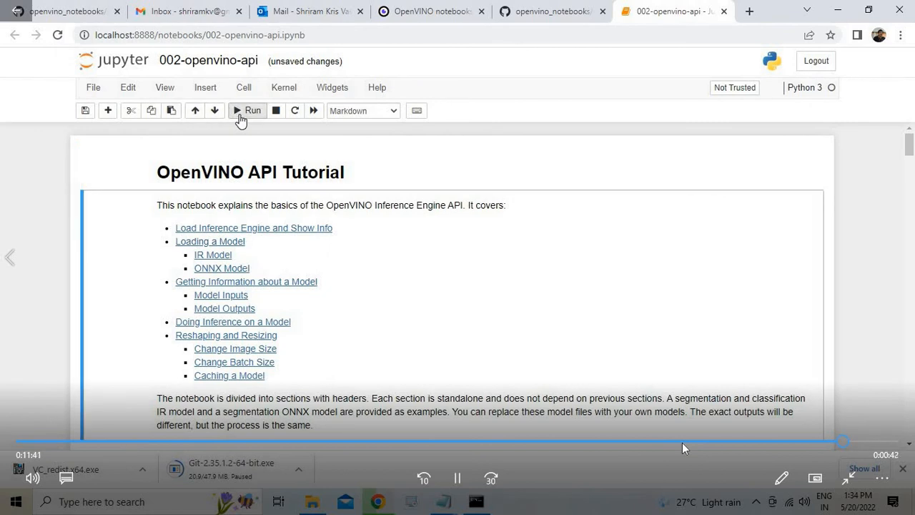
- Run the openvino-api cells showing output shape {1, 1001} and image shape (663, 994, 3)
scroll(down, 3)
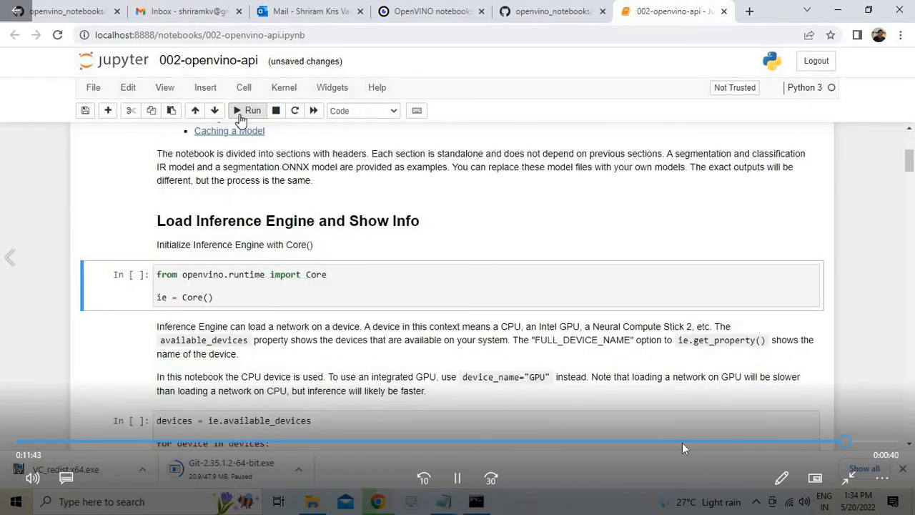
click(248, 110)
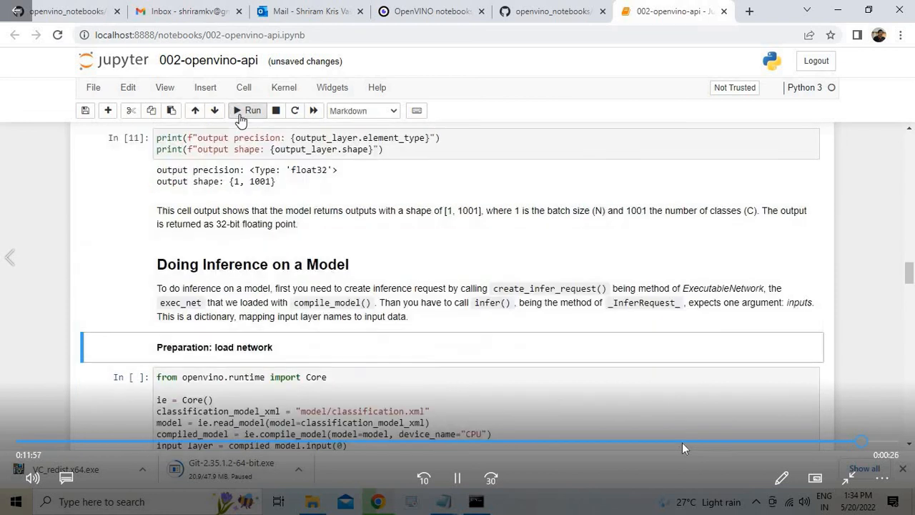
scroll(down, 3)
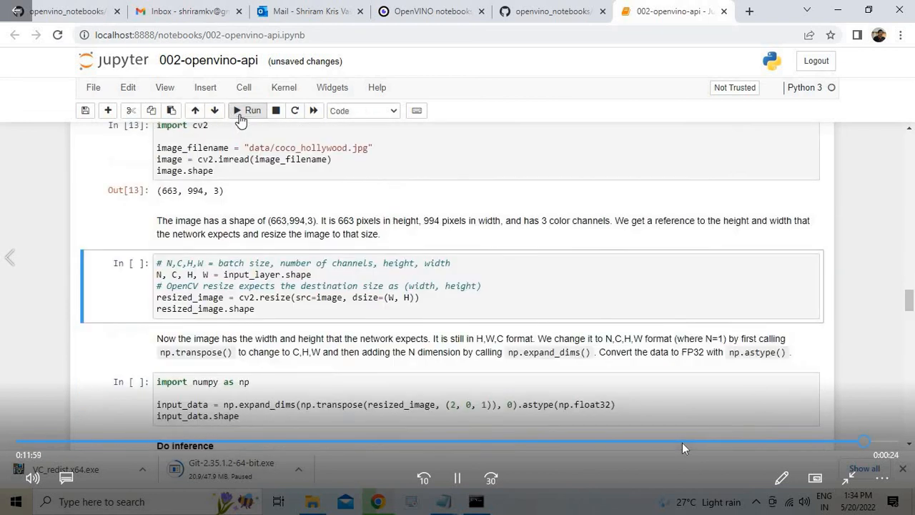